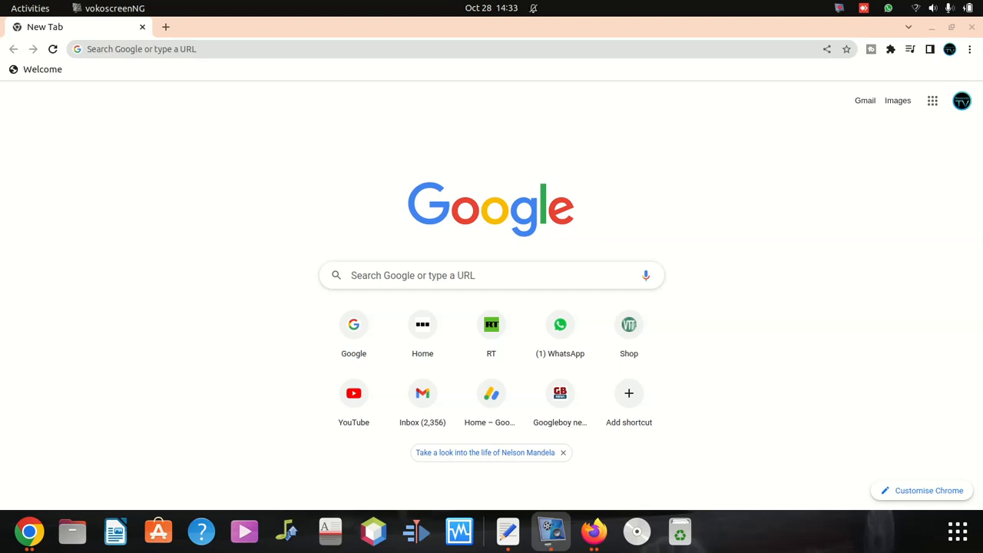
pyautogui.moveTo(924, 358)
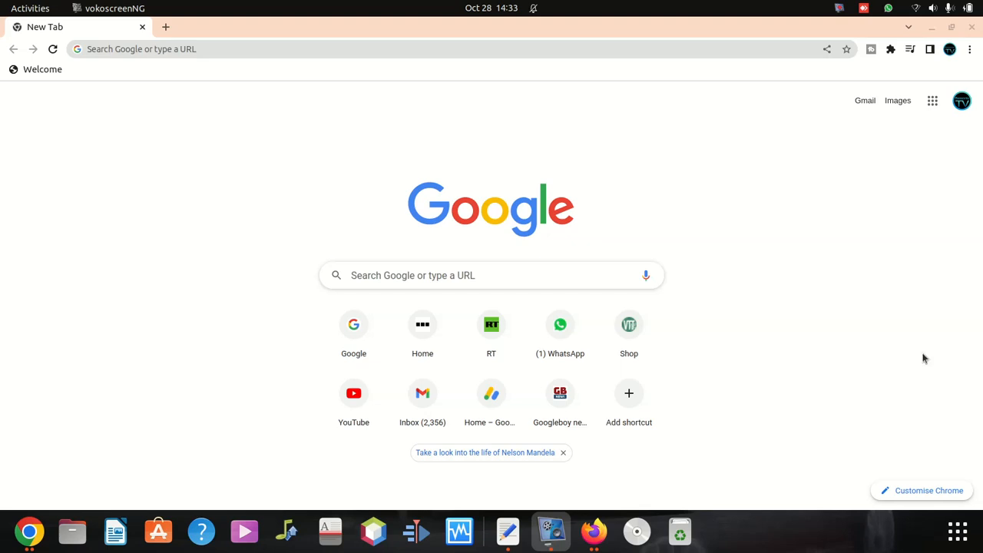
pyautogui.moveTo(437, 187)
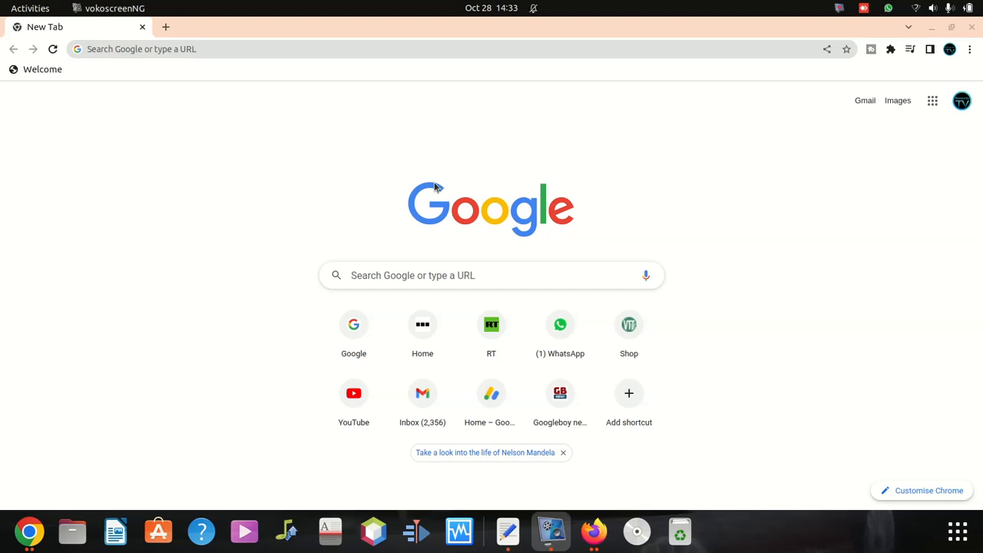
pyautogui.moveTo(117, 181)
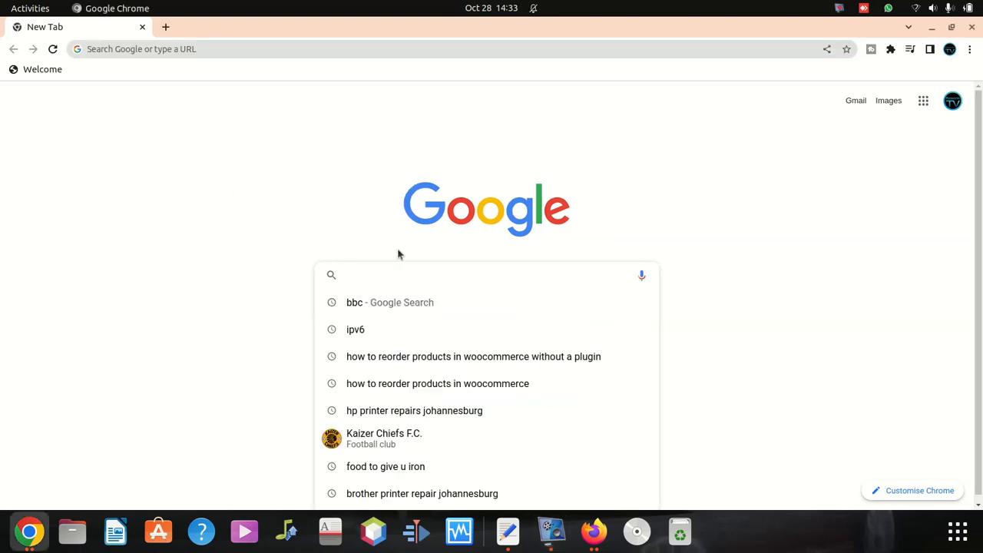
# - Search Google for 'huawei ax3' via the Huawei AX3 Series suggestion
pyautogui.write('HUAWE')
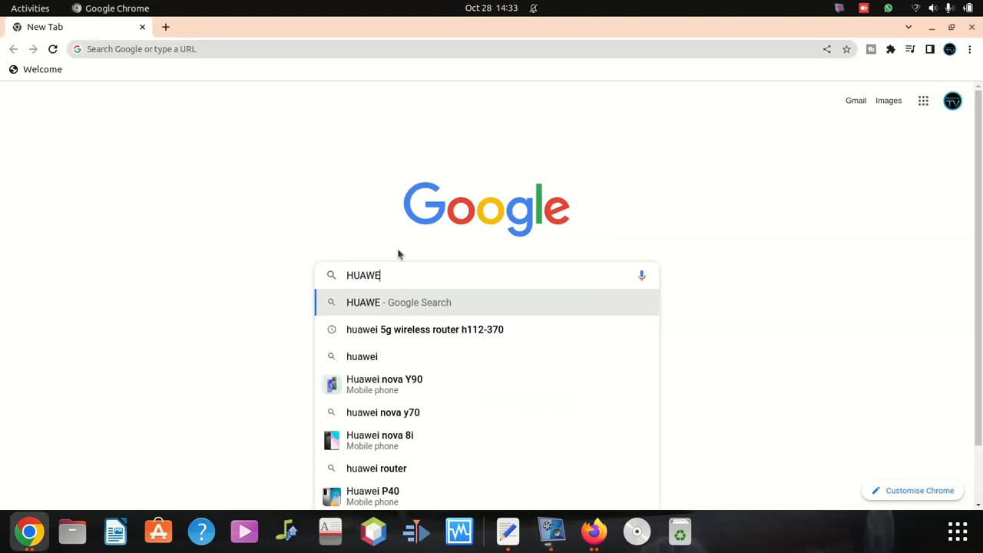
pyautogui.write('I AU')
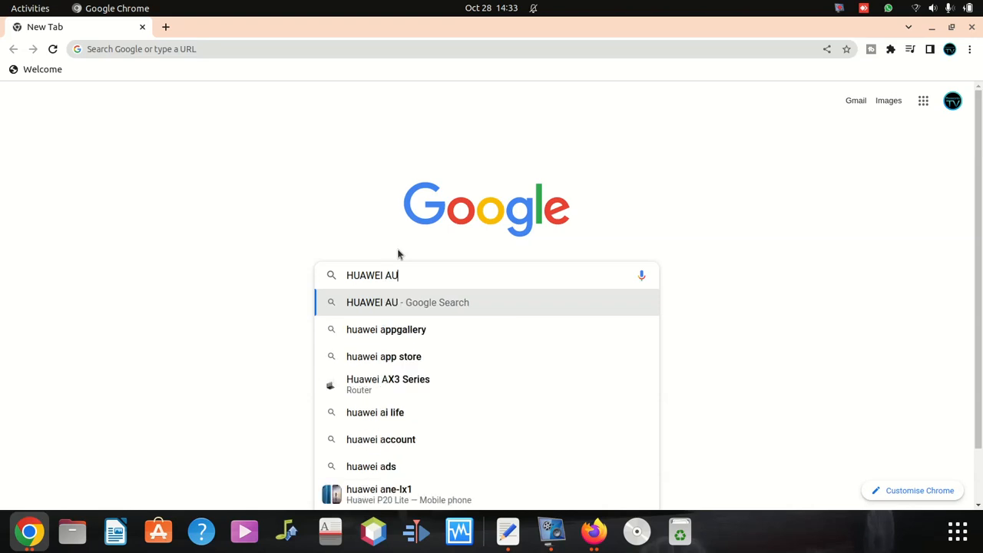
pyautogui.press('Backspace')
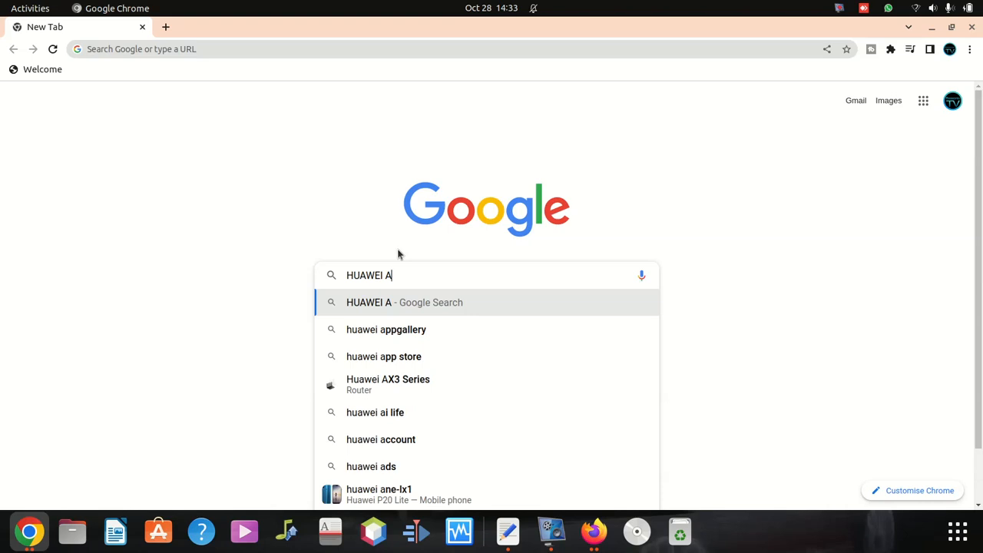
pyautogui.click(387, 384)
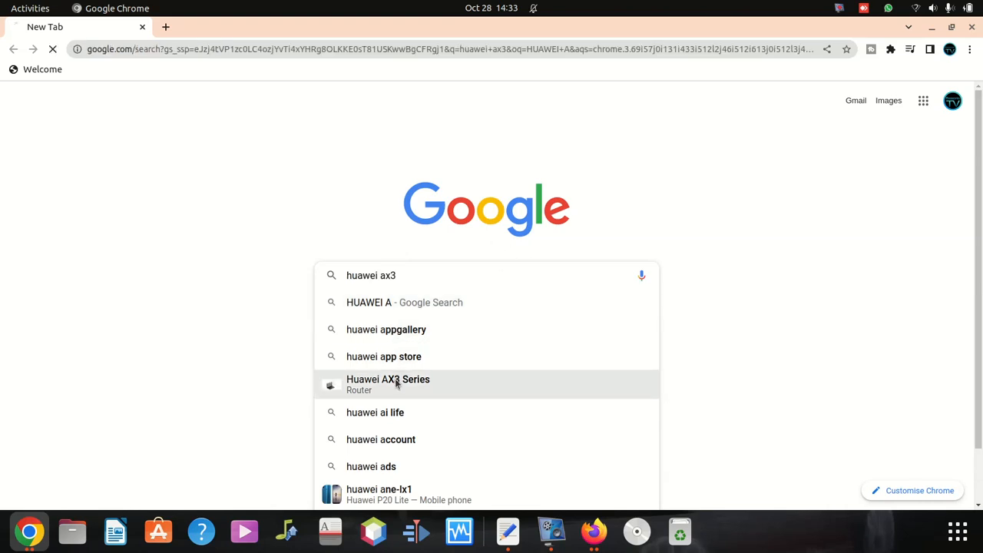
pyautogui.click(387, 377)
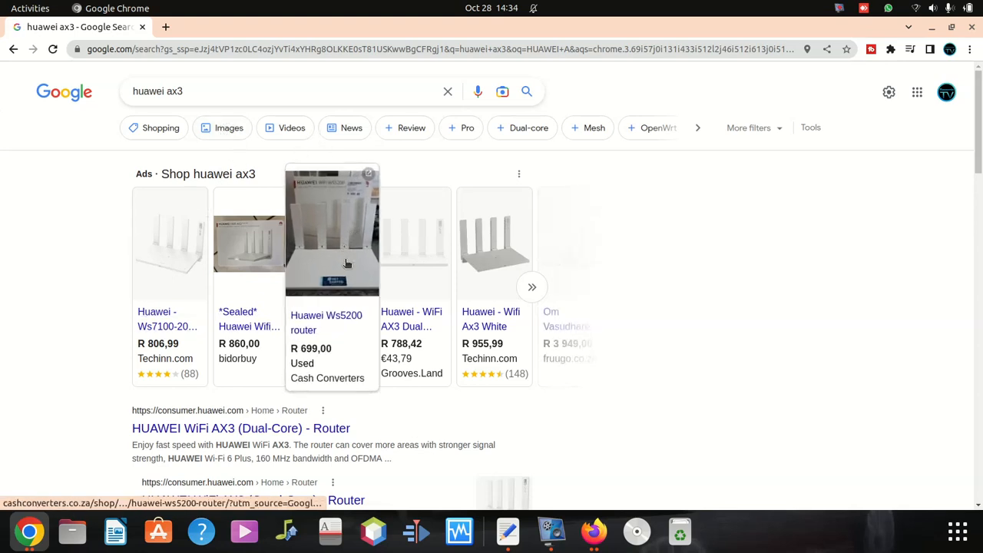
pyautogui.moveTo(325, 322)
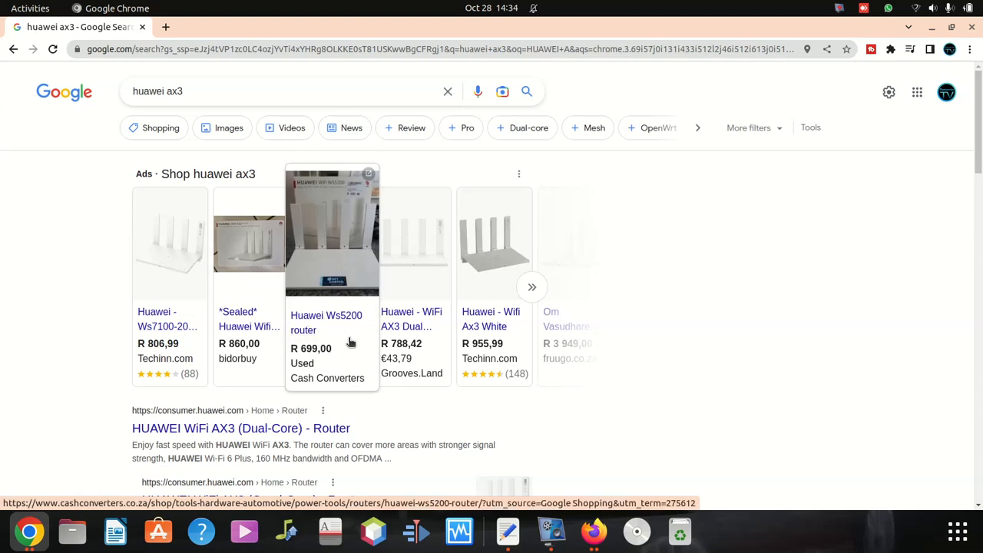
# - Review the router results and reopen the search box for editing
pyautogui.scroll(-3)
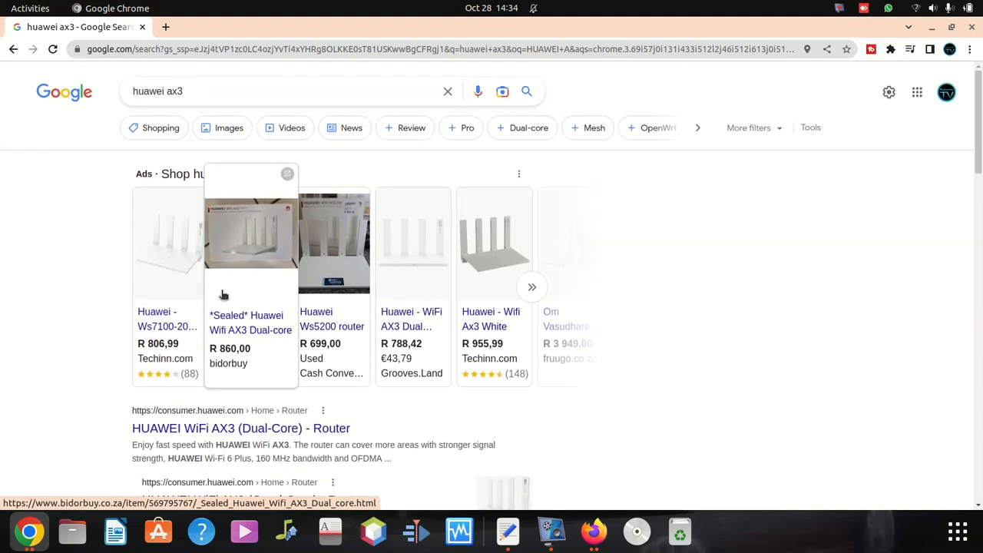
pyautogui.moveTo(233, 297)
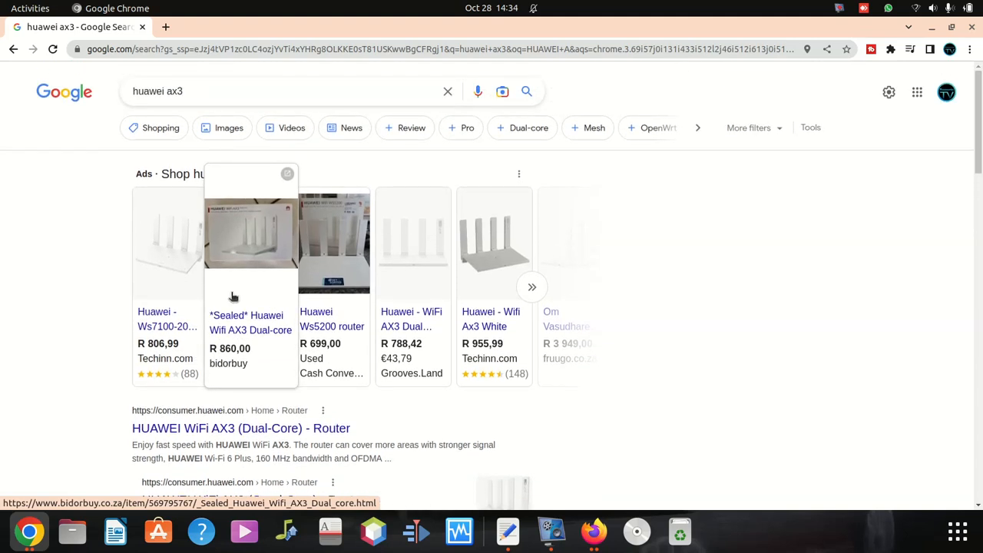
pyautogui.click(269, 92)
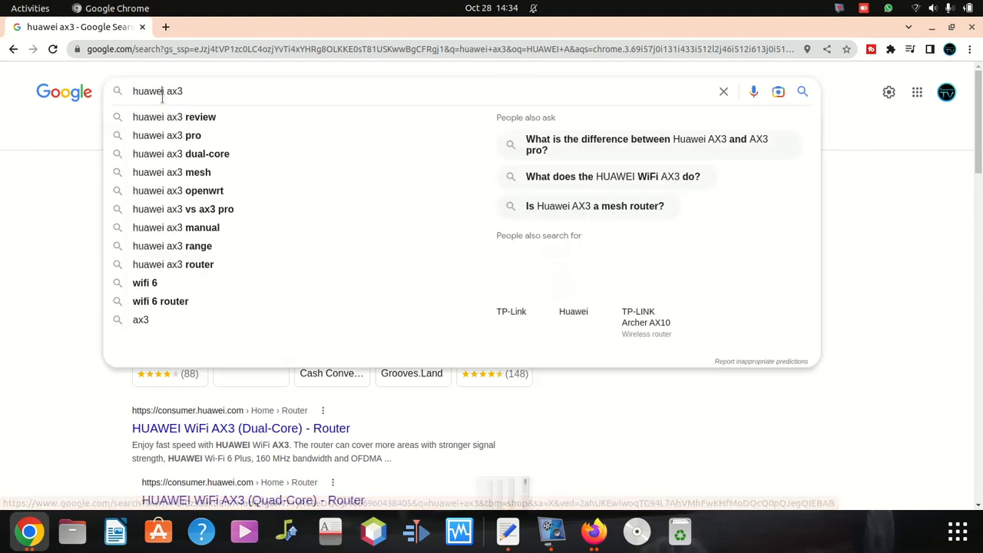
# - Replace the search query with the router address 192.168.3.1 and go to it
pyautogui.rightClick(157, 90)
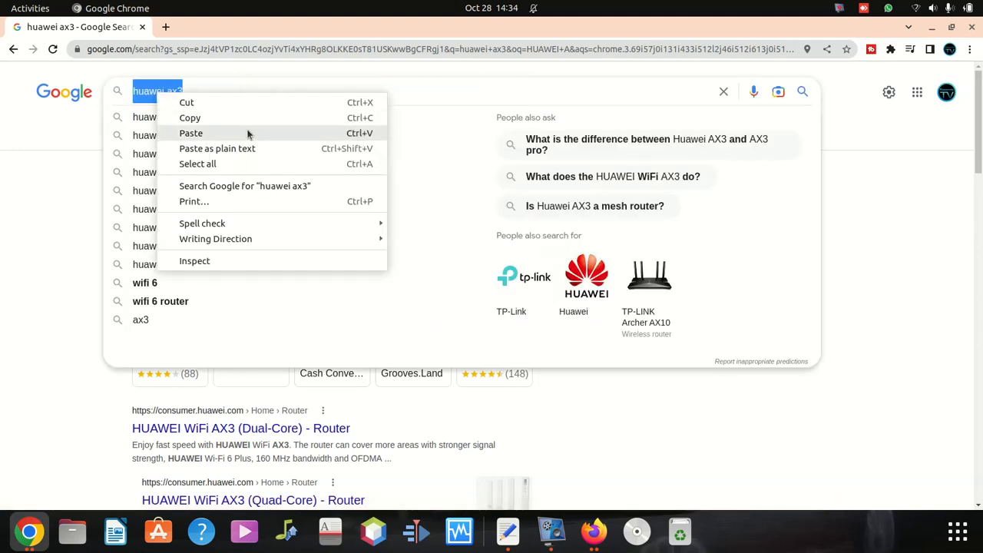
pyautogui.click(814, 209)
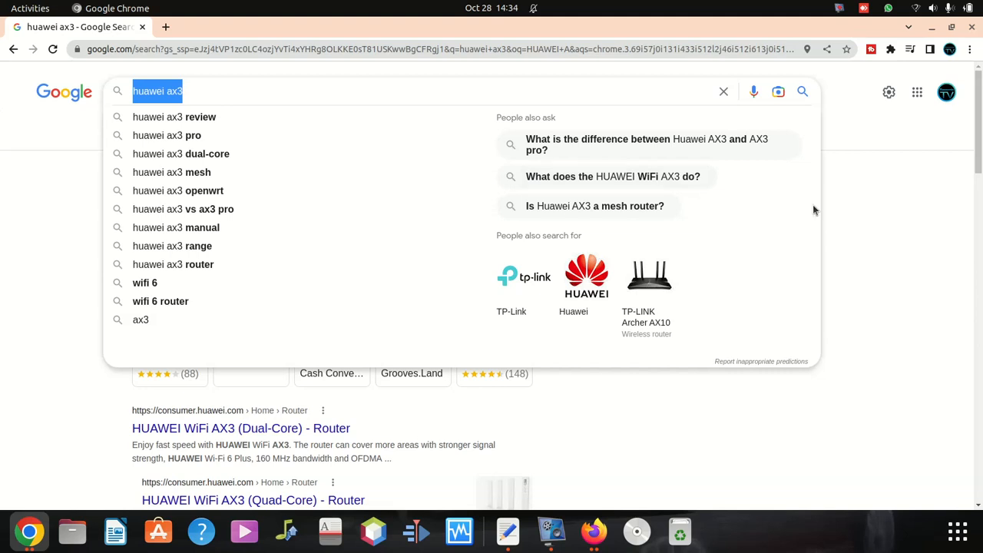
pyautogui.moveTo(305, 38)
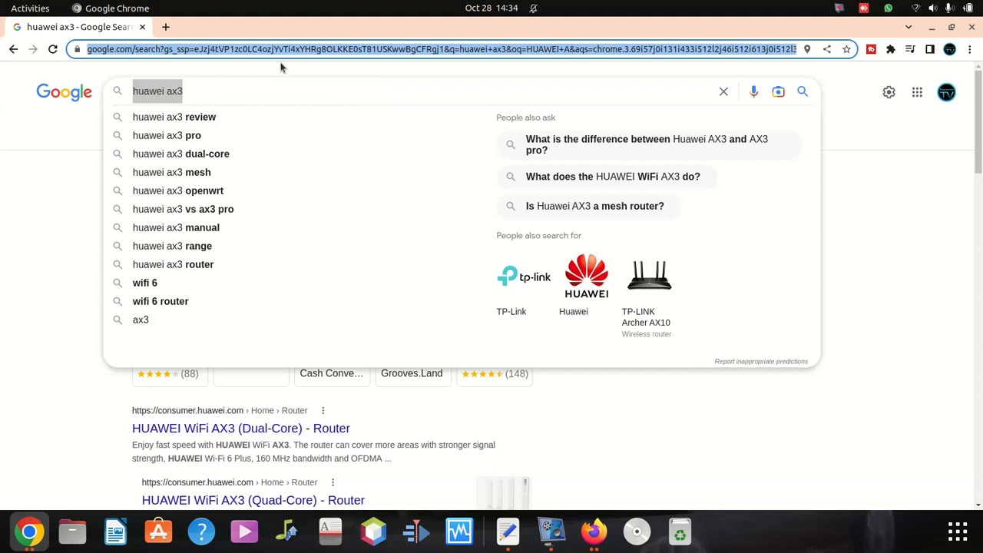
pyautogui.write('192.168.3.1')
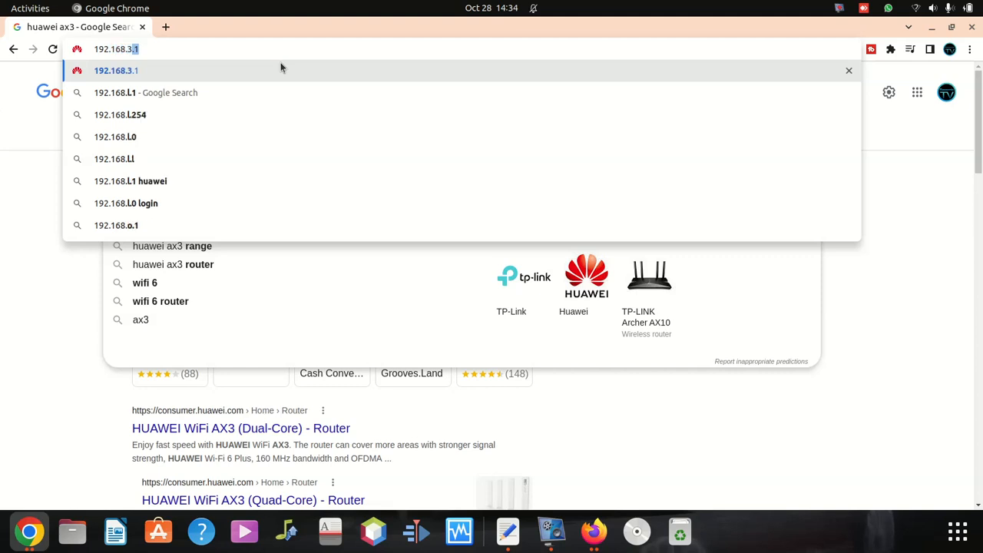
pyautogui.write('192.168.3.1/html/index.html#/login')
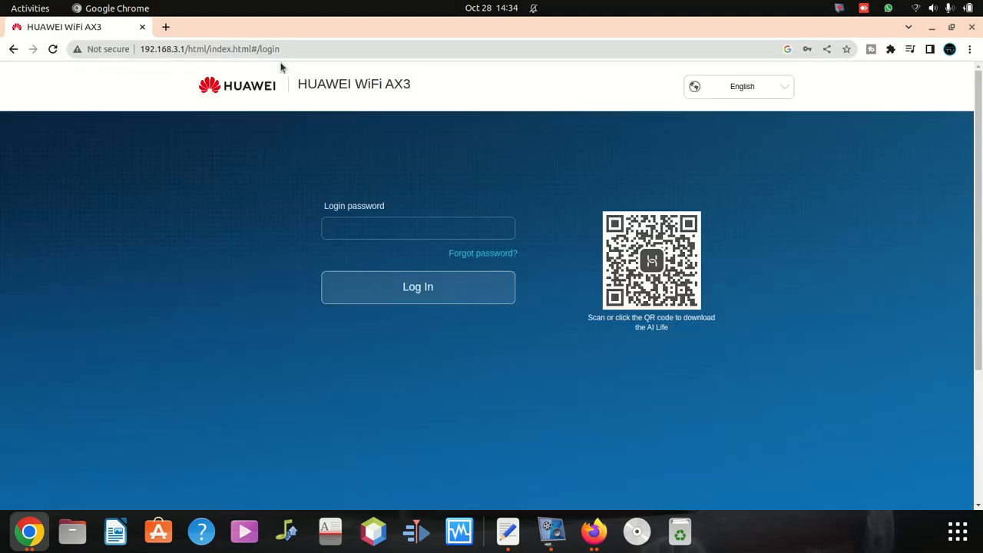
# - Log in to the Huawei WiFi AX3 admin with the login password
pyautogui.click(418, 227)
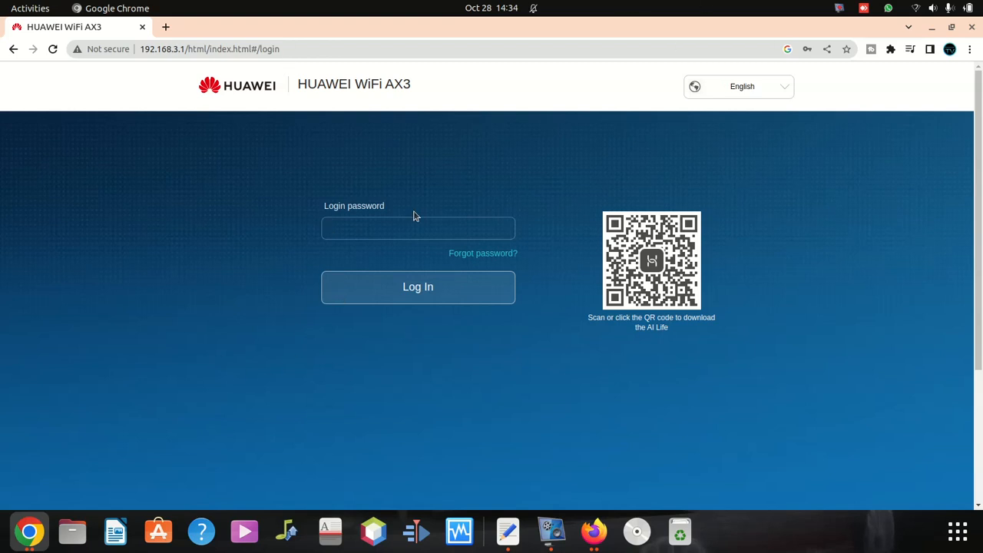
pyautogui.click(417, 227)
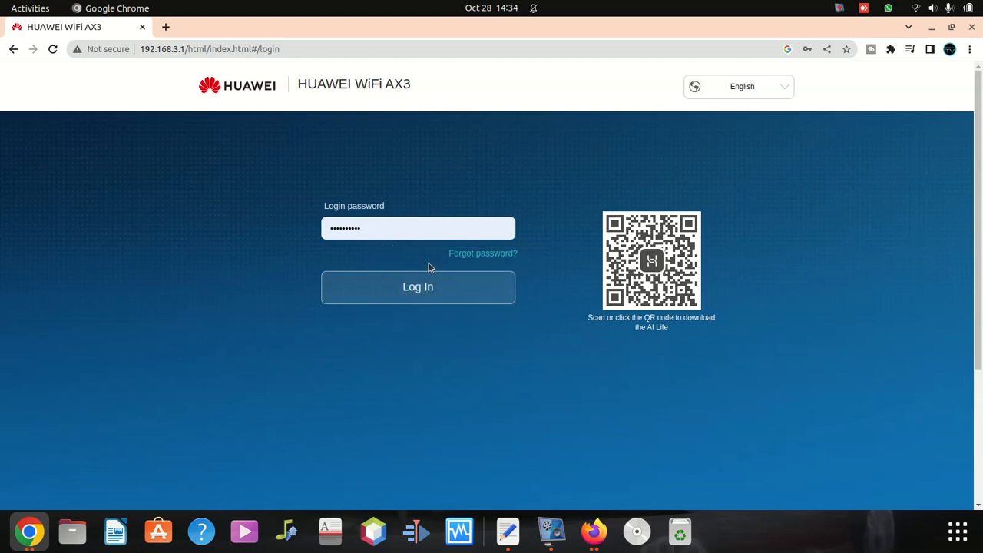
pyautogui.click(418, 287)
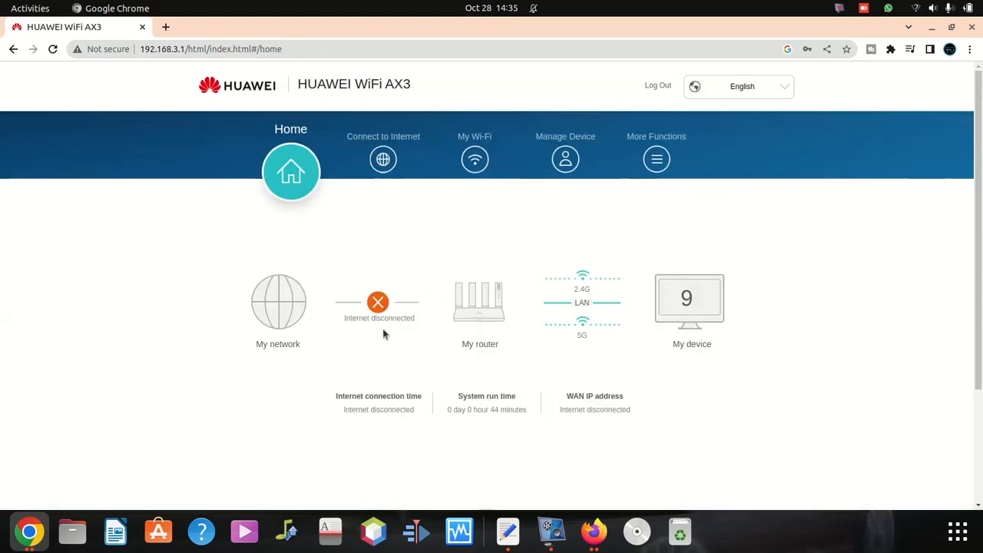
pyautogui.moveTo(384, 158)
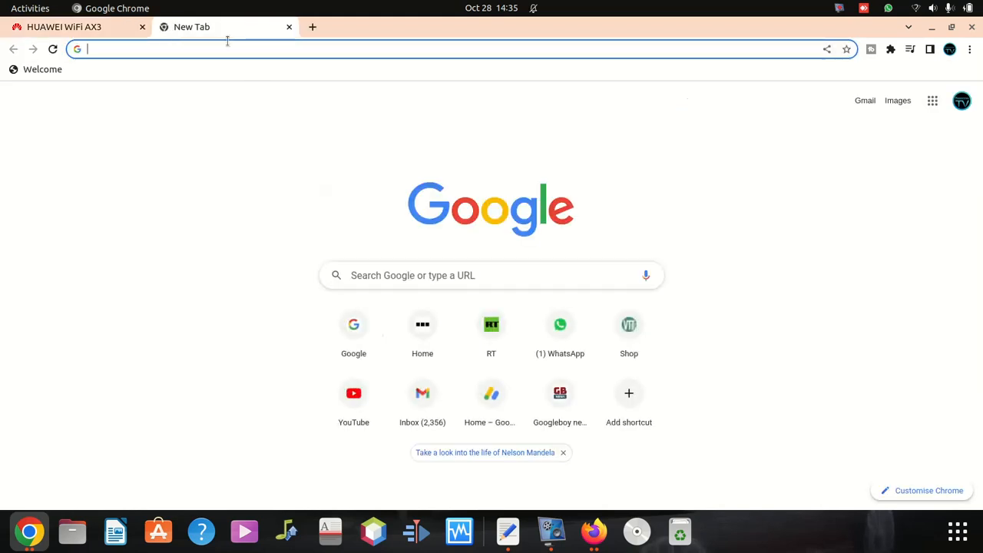
# - Load bbc.com in the new tab and return to the router admin tab
pyautogui.write('FA')
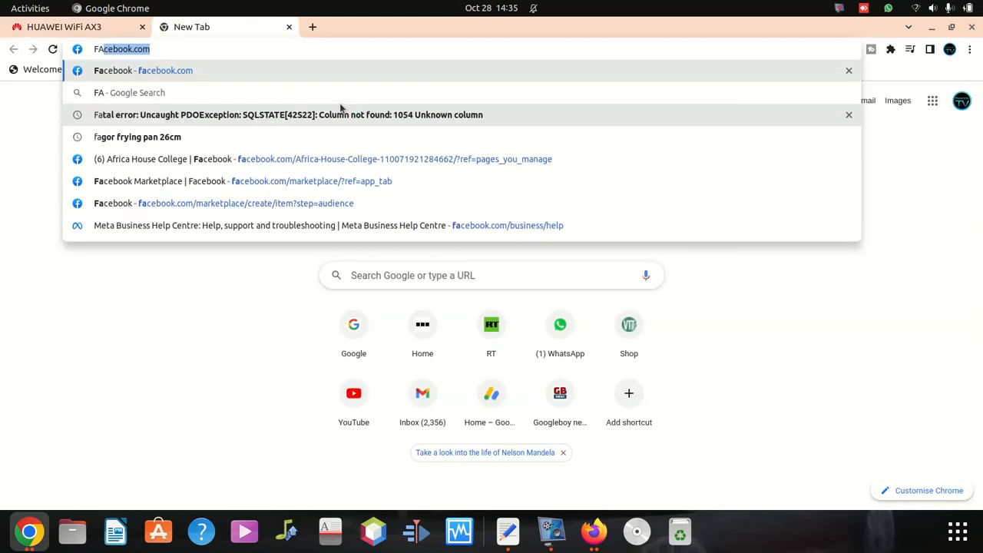
pyautogui.write('bbc.com')
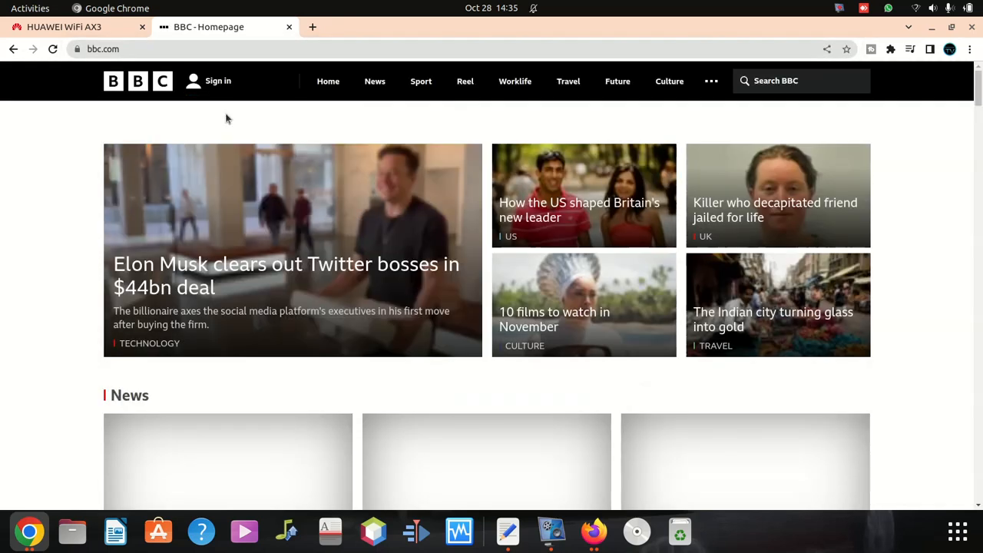
pyautogui.click(63, 27)
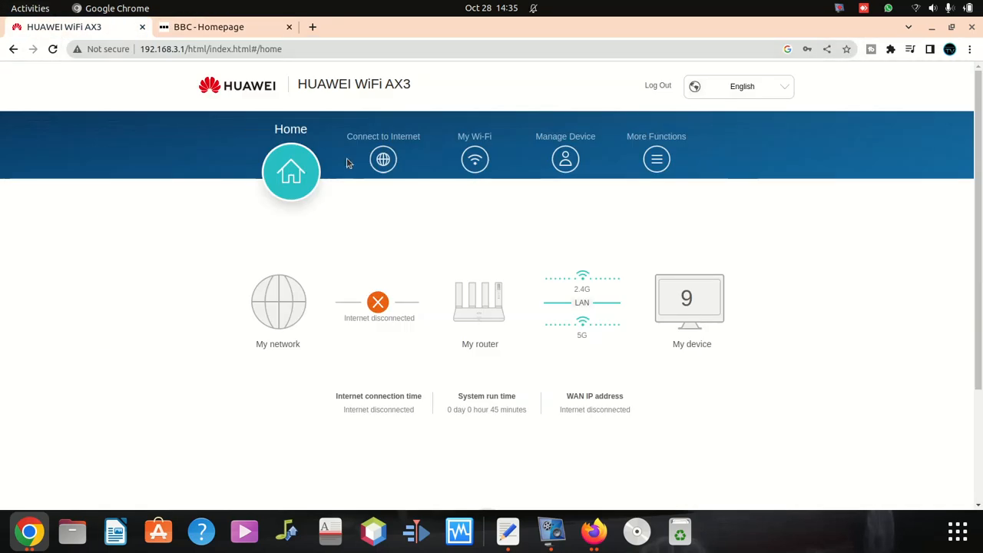
# - Save the Connect to Internet settings with DHCP and static DNS 192.168.3.1
pyautogui.scroll(-3)
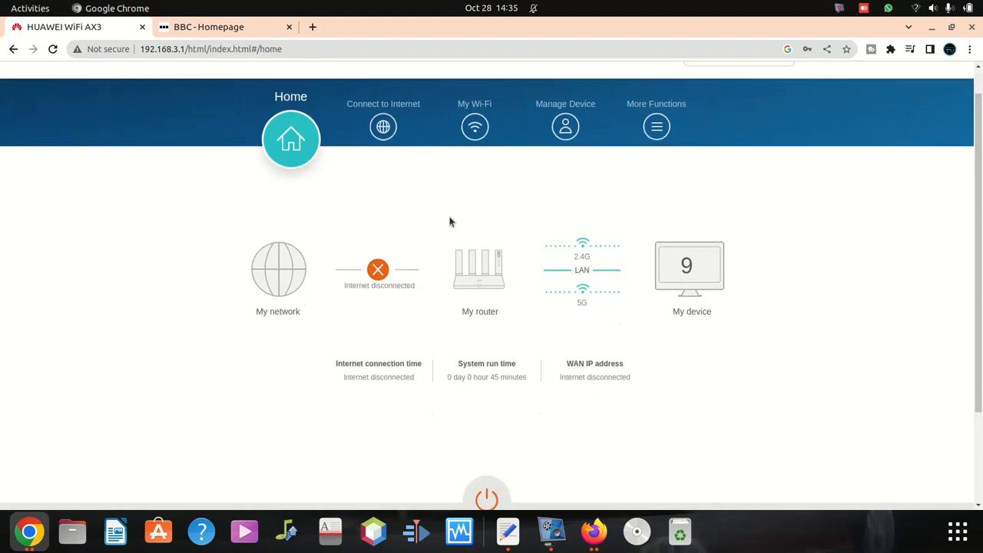
pyautogui.click(383, 115)
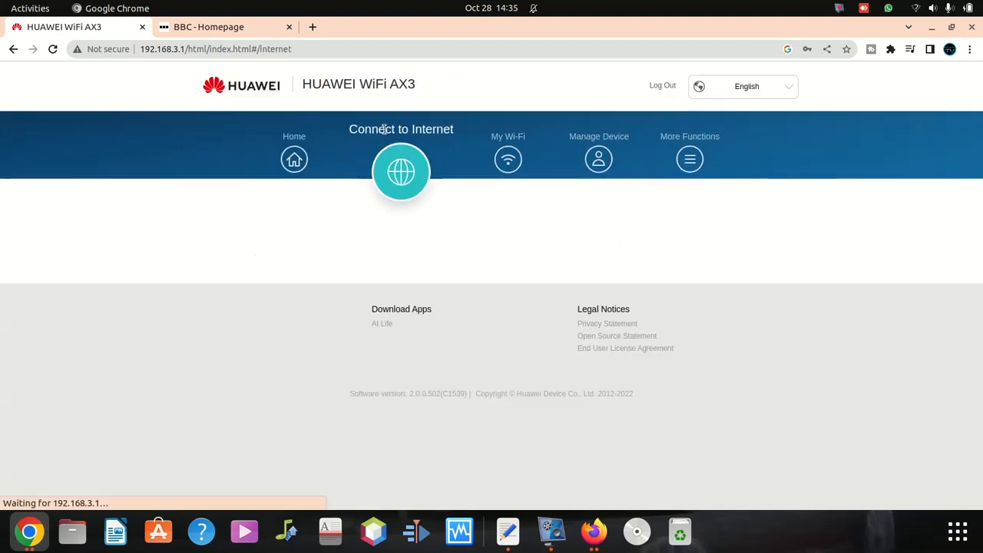
pyautogui.click(399, 172)
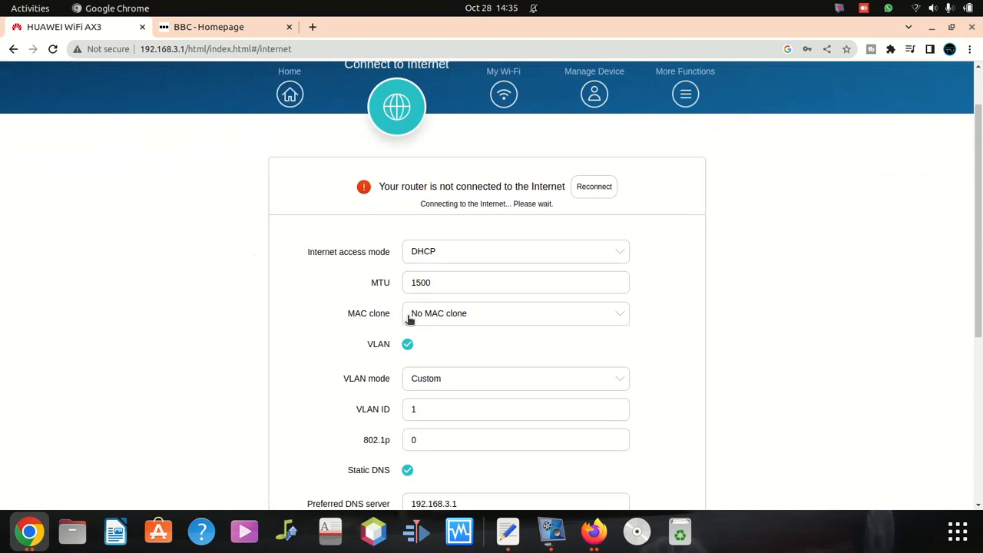
pyautogui.scroll(-3)
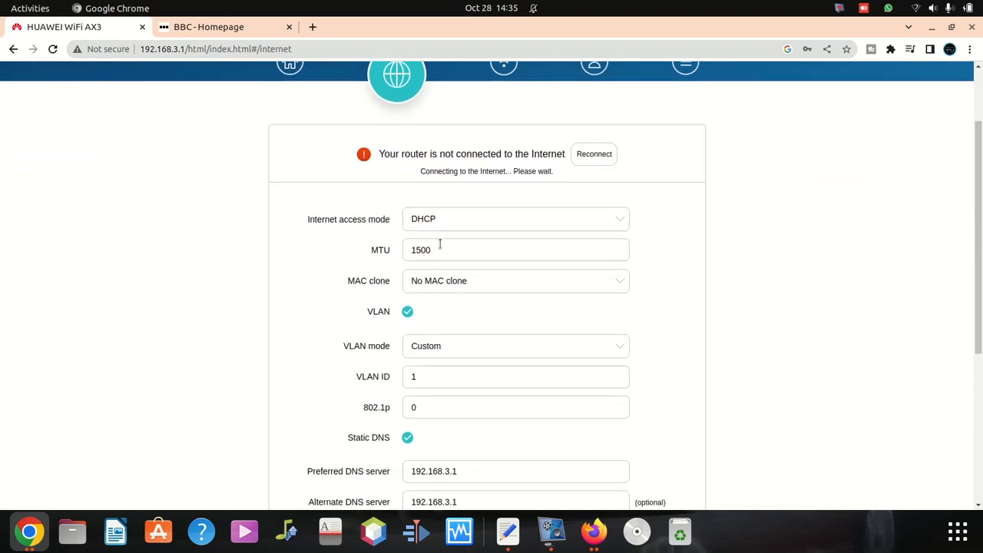
pyautogui.scroll(-3)
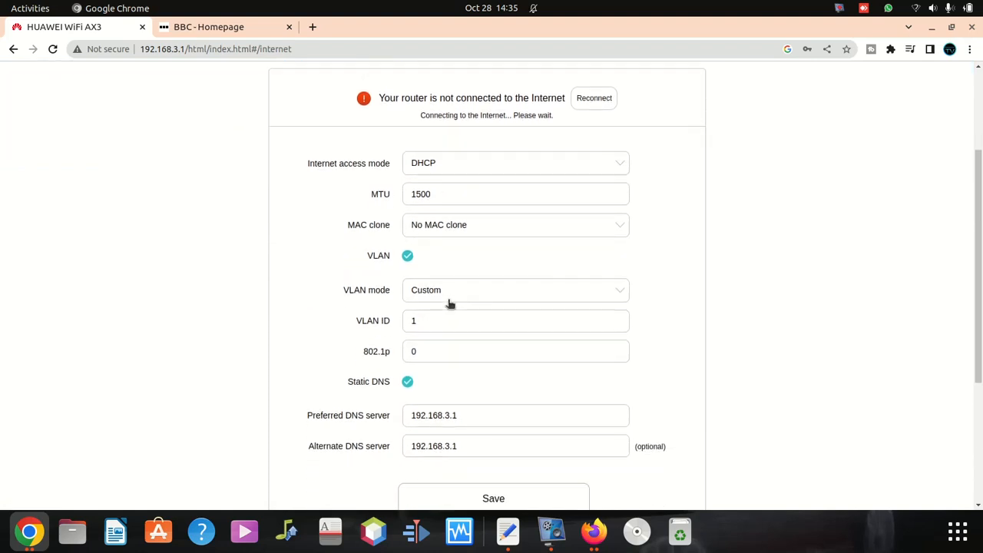
pyautogui.scroll(-3)
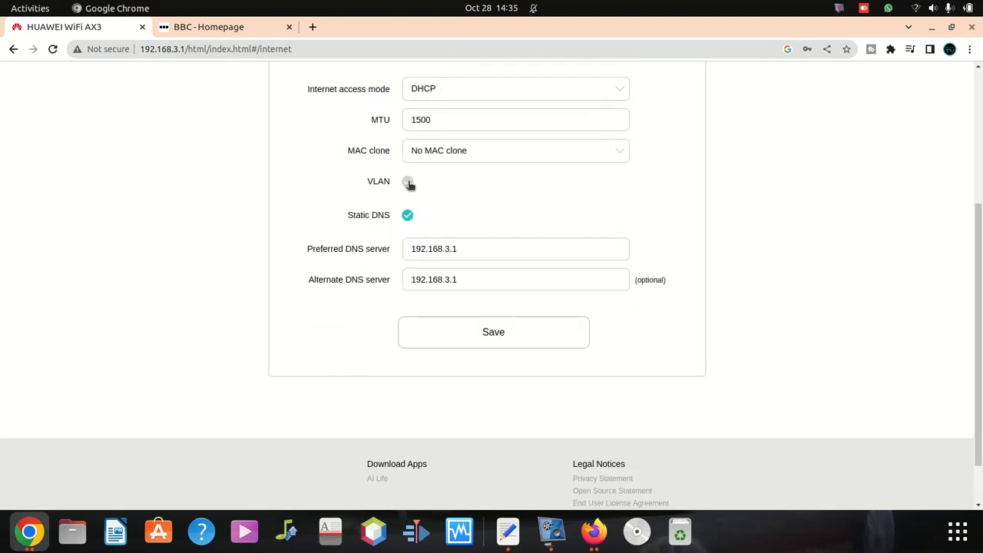
pyautogui.click(493, 332)
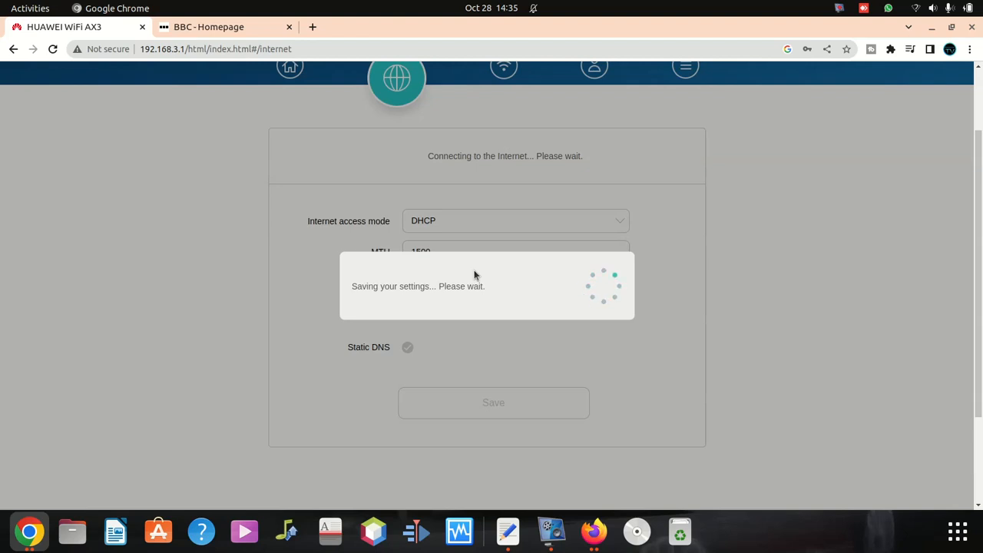
pyautogui.moveTo(510, 273)
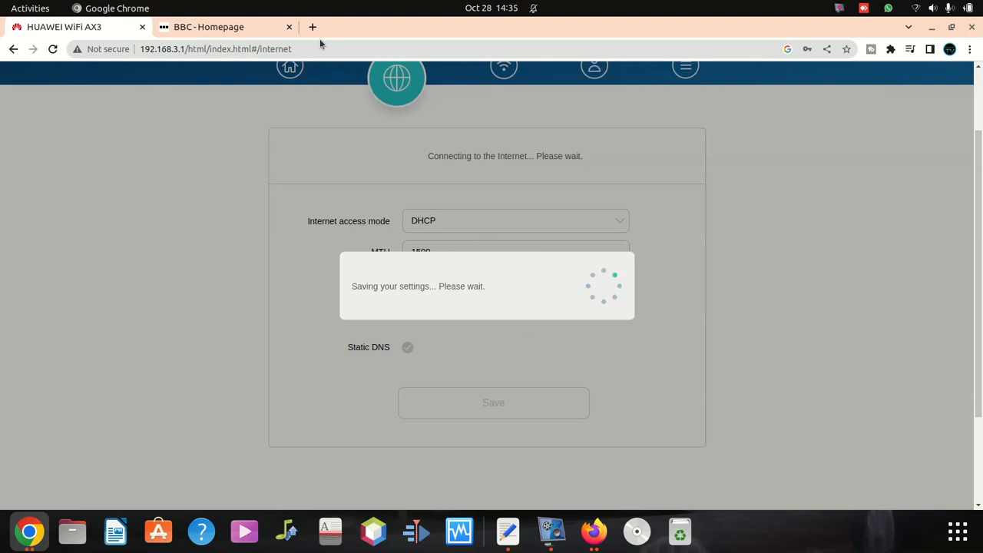
pyautogui.moveTo(209, 28)
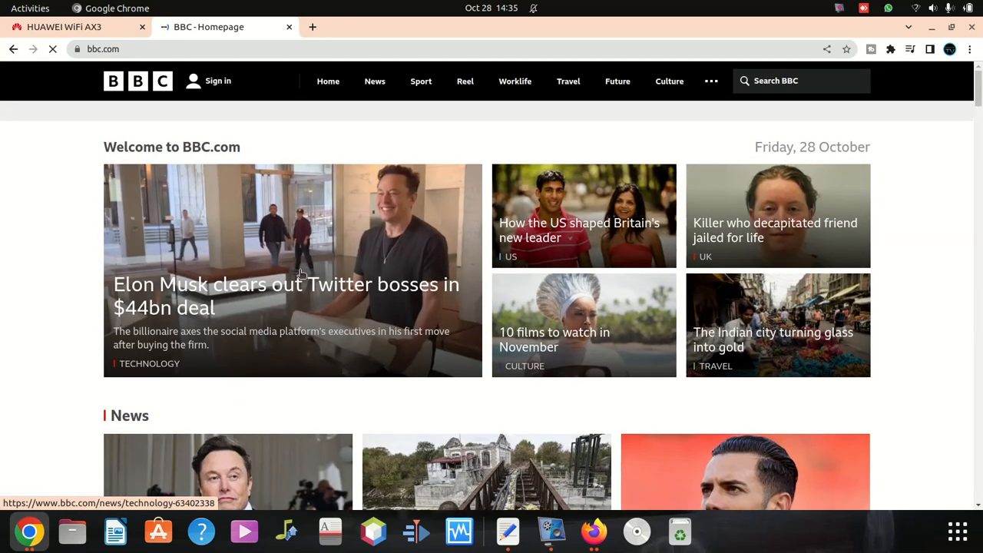
# - Test browsing by loading a BBC Twitter story, then return to the router tab
pyautogui.click(286, 295)
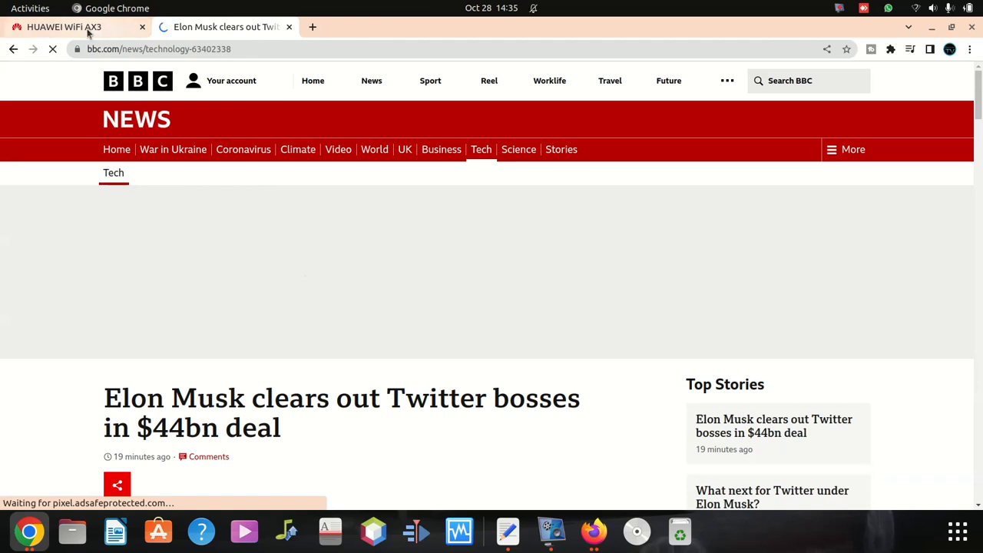
pyautogui.click(65, 28)
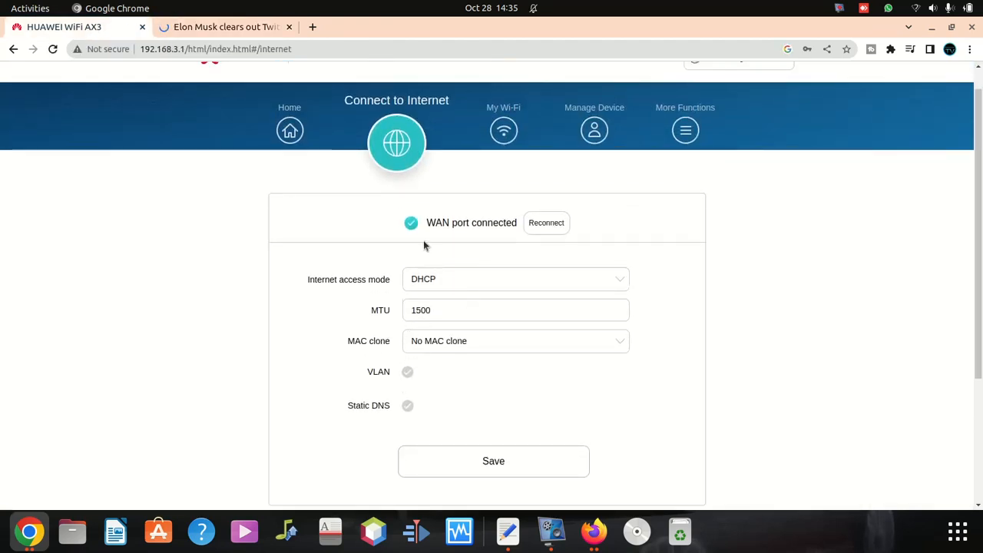
pyautogui.moveTo(449, 409)
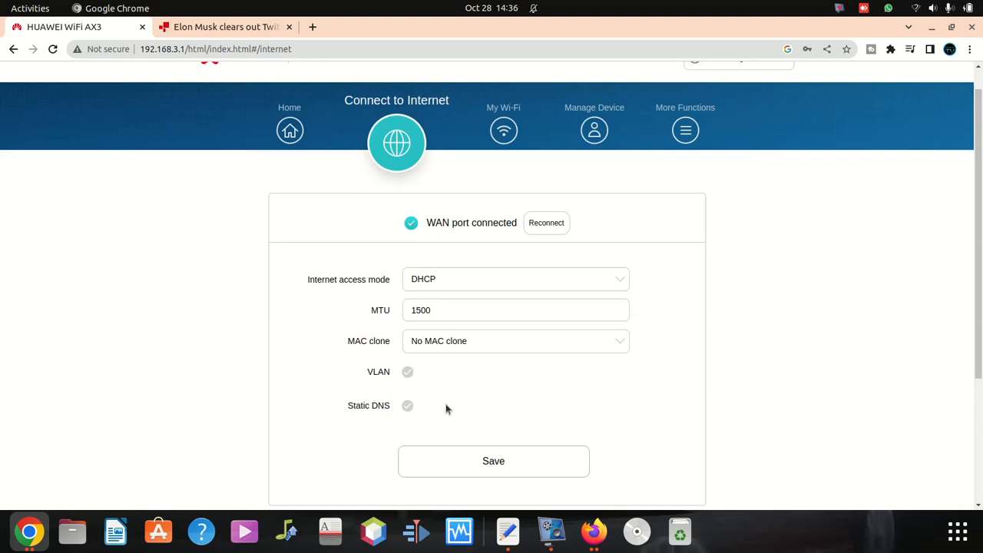
pyautogui.click(515, 280)
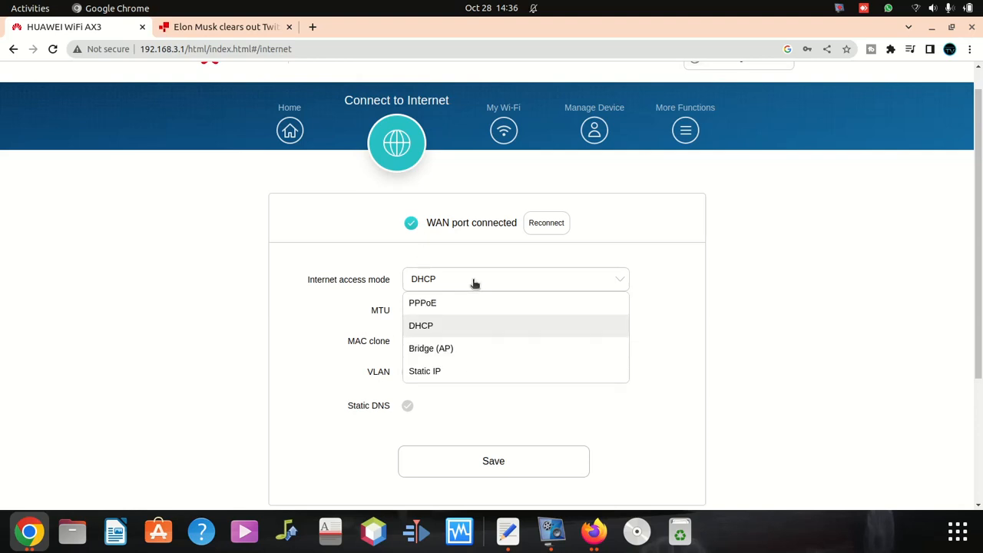
pyautogui.click(421, 326)
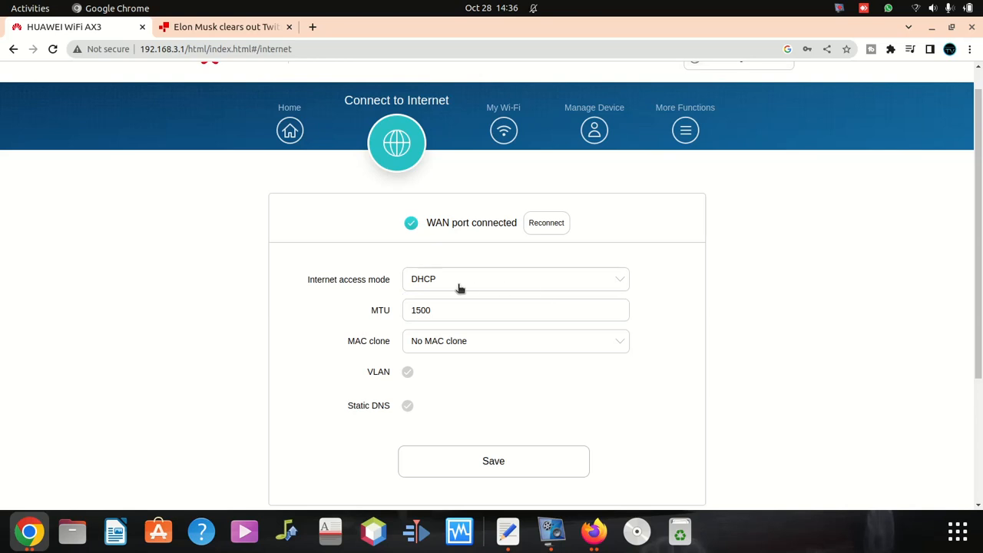
pyautogui.moveTo(421, 298)
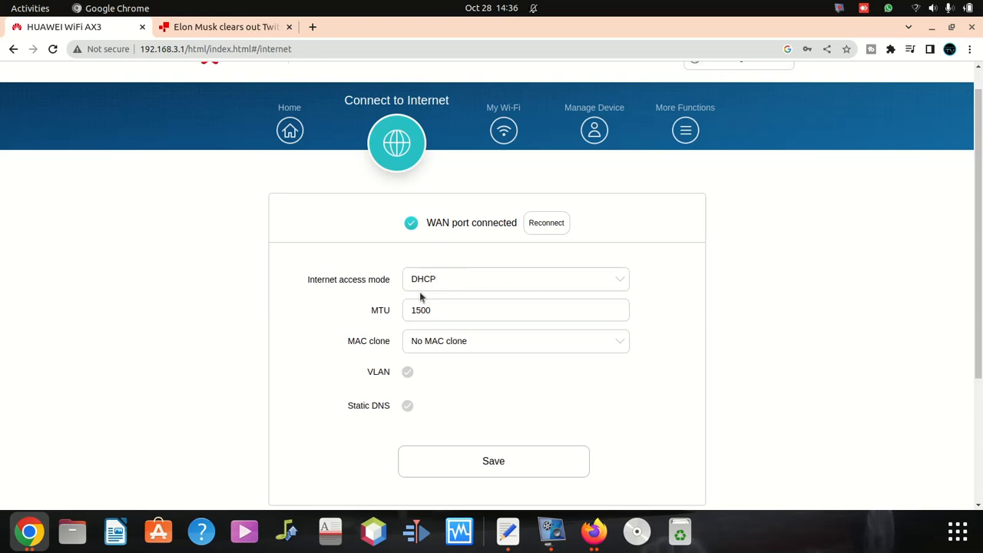
pyautogui.moveTo(409, 367)
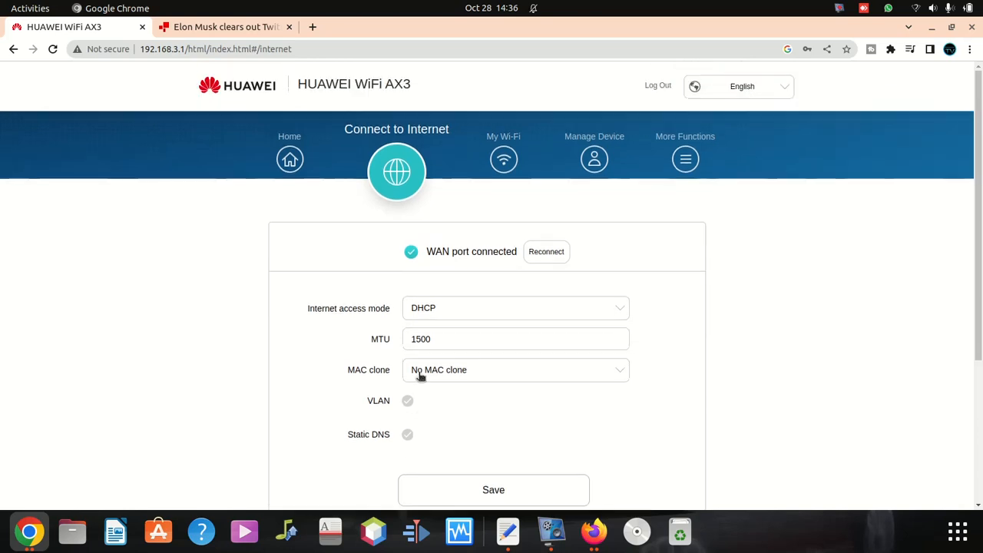
pyautogui.moveTo(430, 194)
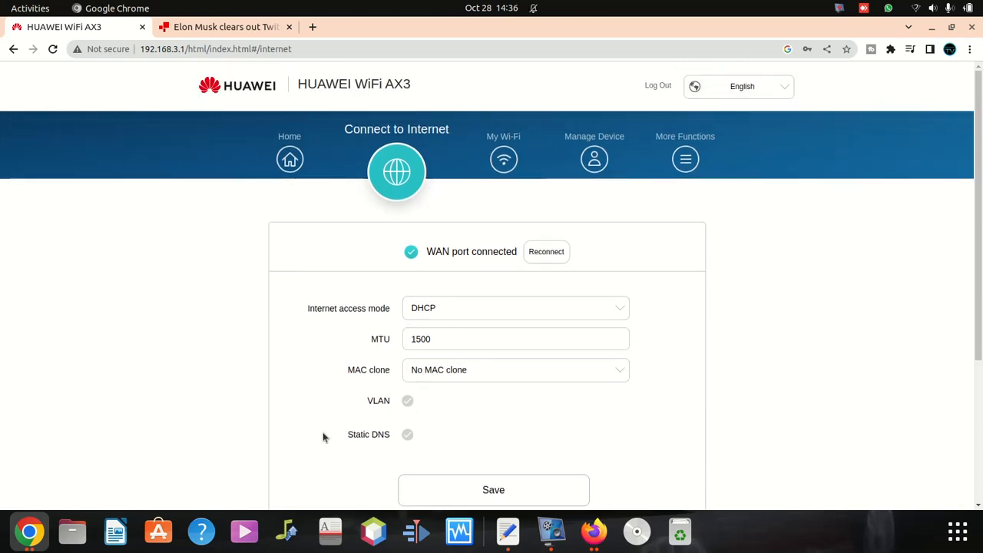
pyautogui.moveTo(461, 214)
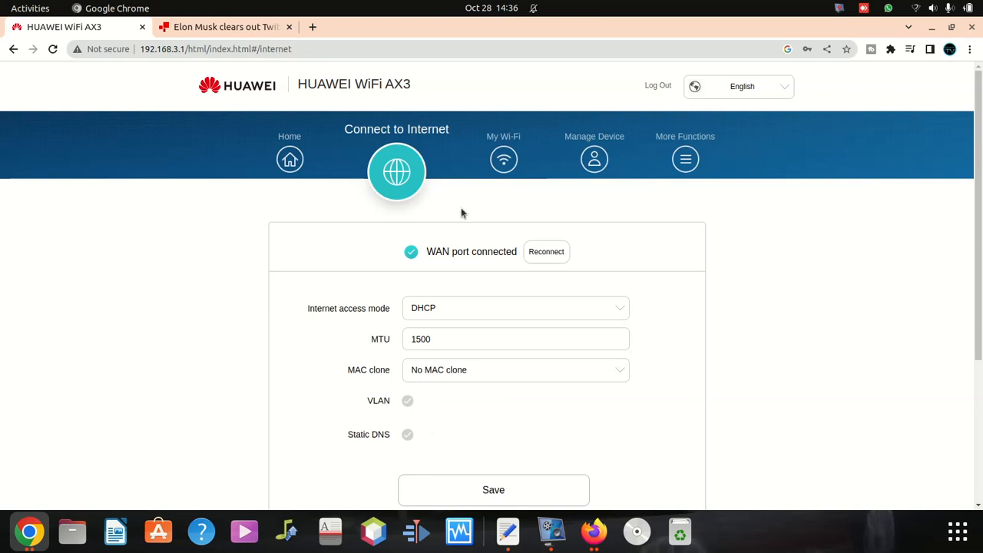
# - Enable Backup Wi-Fi 5 in My Wi-Fi, adding Braamfontein_Wi-Fi5, and save it
pyautogui.click(504, 158)
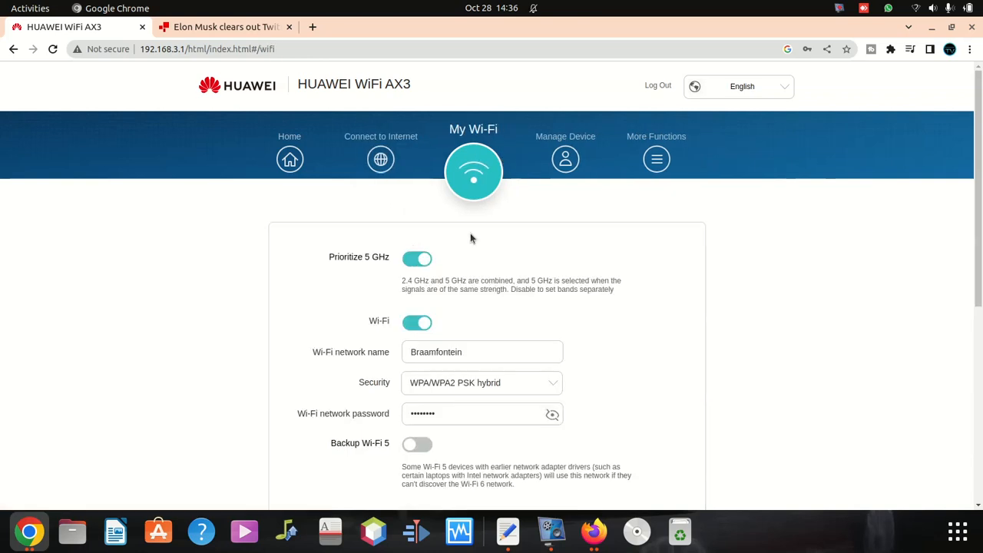
pyautogui.click(483, 351)
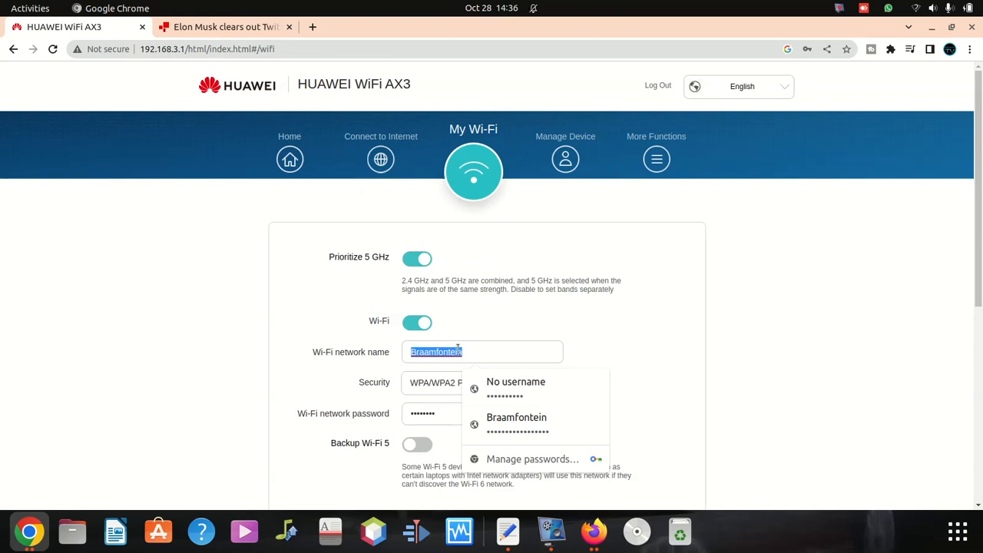
pyautogui.scroll(-3)
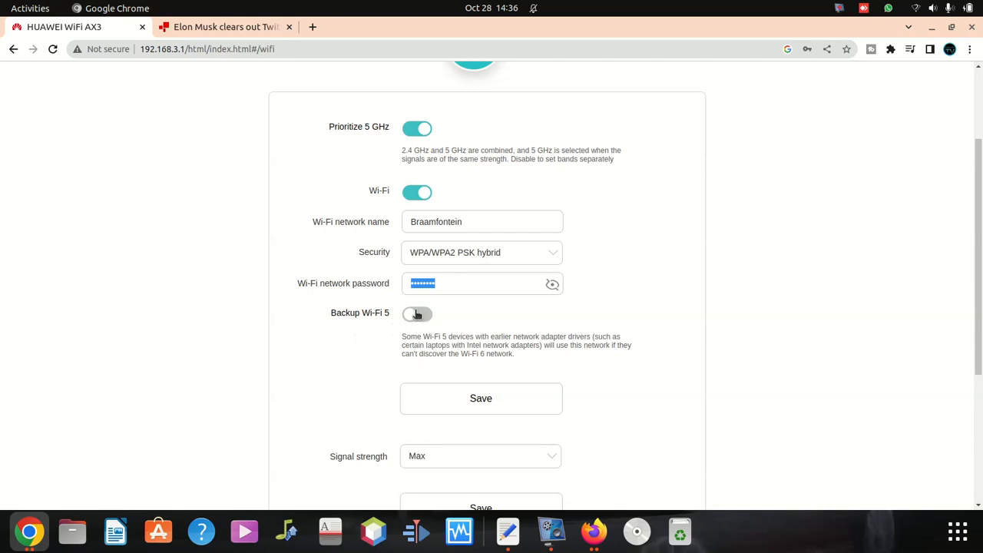
pyautogui.click(417, 313)
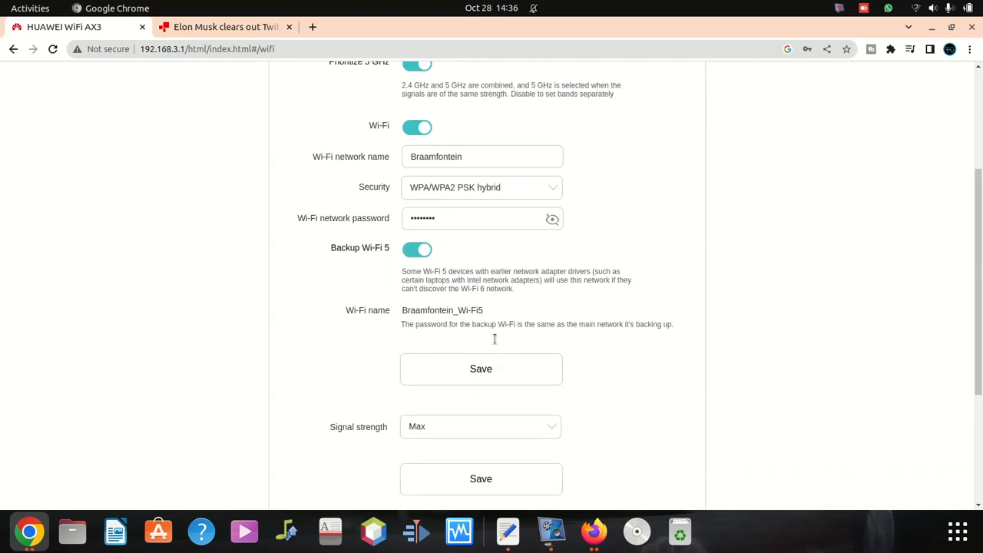
pyautogui.scroll(-3)
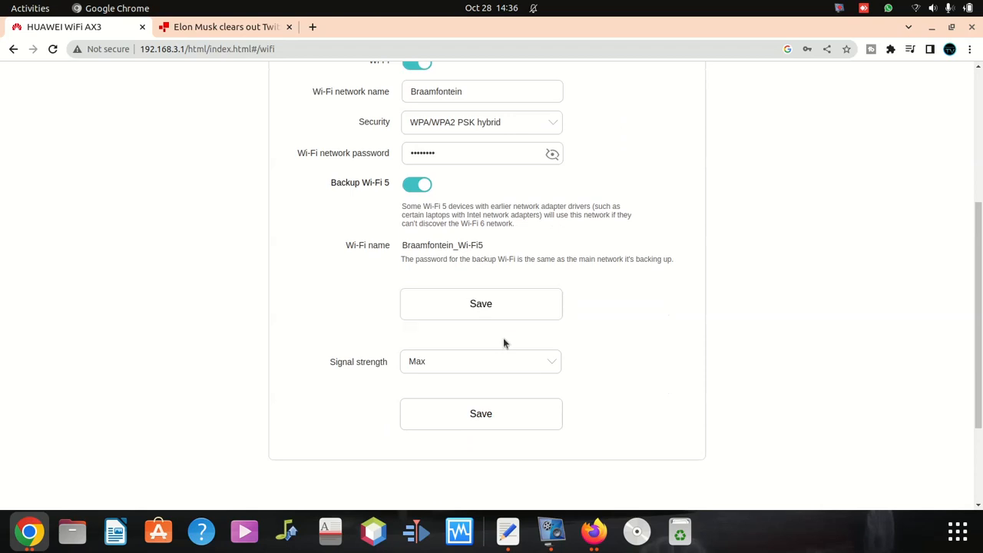
pyautogui.moveTo(503, 369)
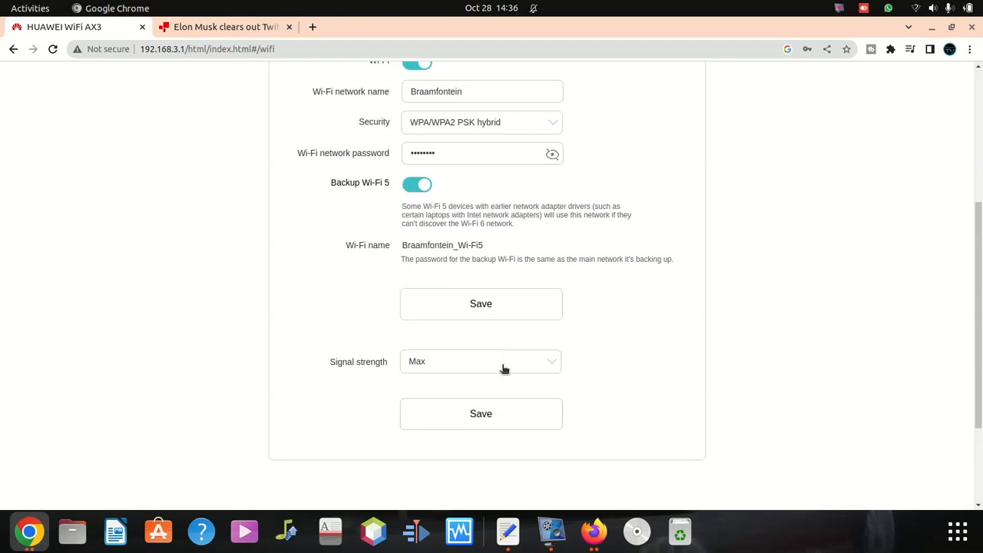
pyautogui.click(479, 361)
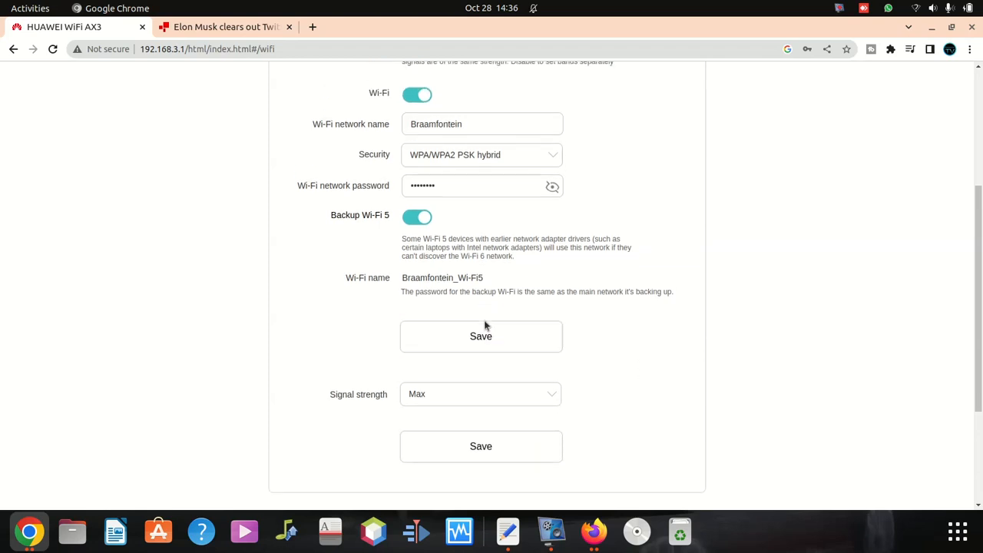
pyautogui.click(479, 335)
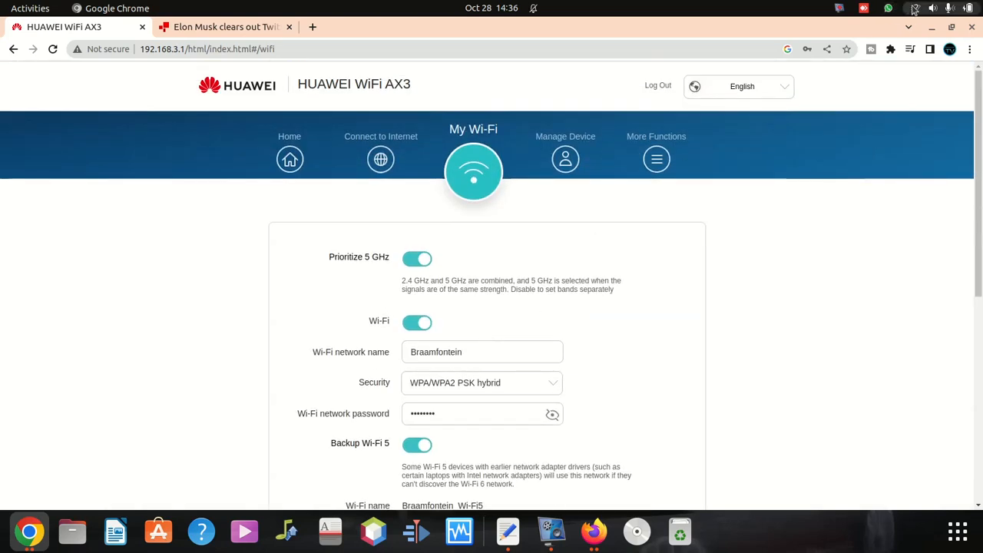
# - Switch off the wired connection in Ubuntu Network settings, leaving Wi-Fi in use
pyautogui.click(913, 9)
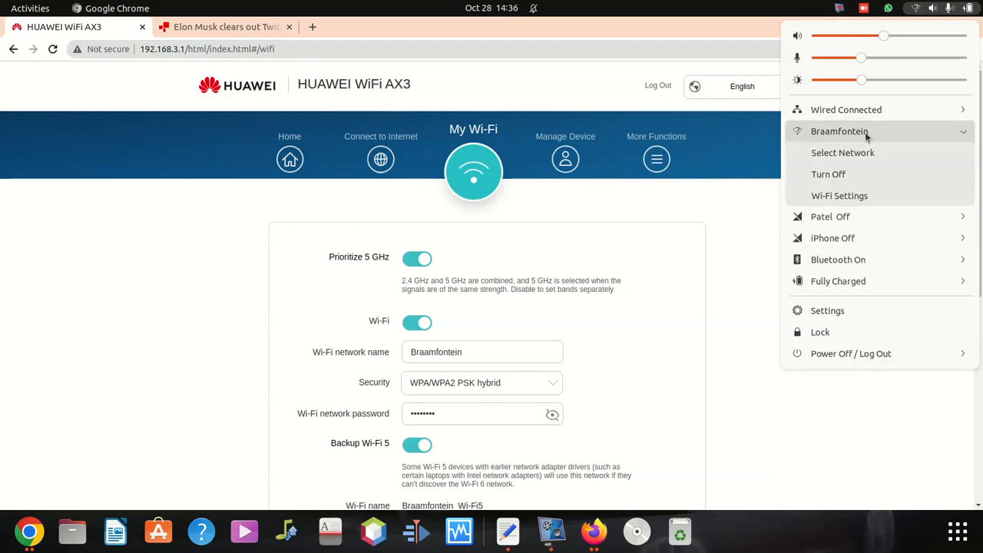
pyautogui.click(842, 152)
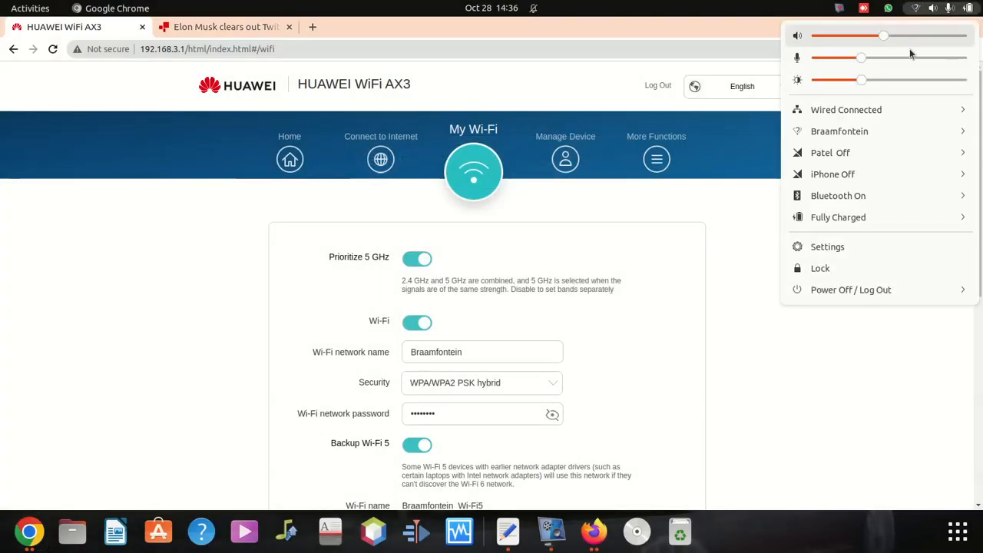
pyautogui.click(844, 109)
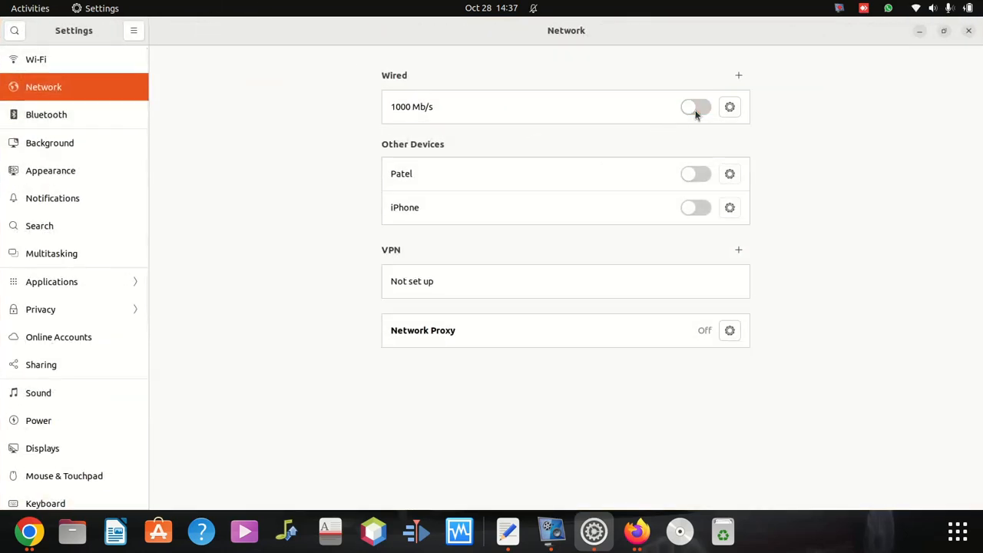
pyautogui.moveTo(970, 32)
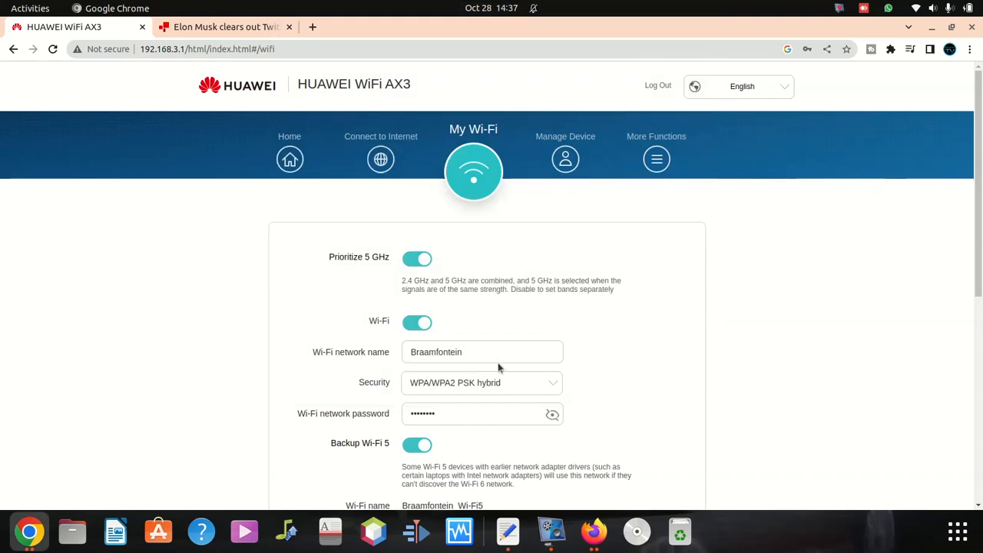
pyautogui.scroll(-3)
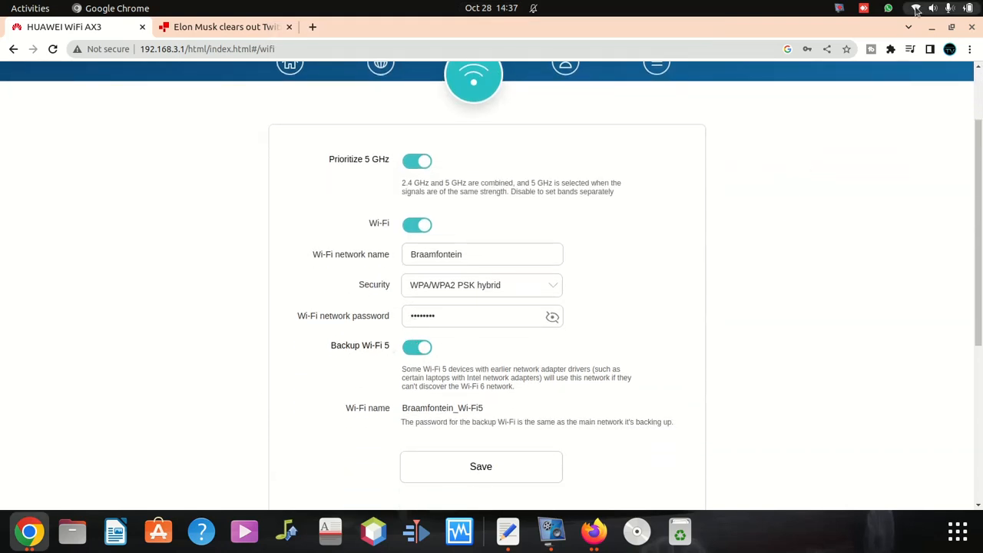
pyautogui.click(916, 10)
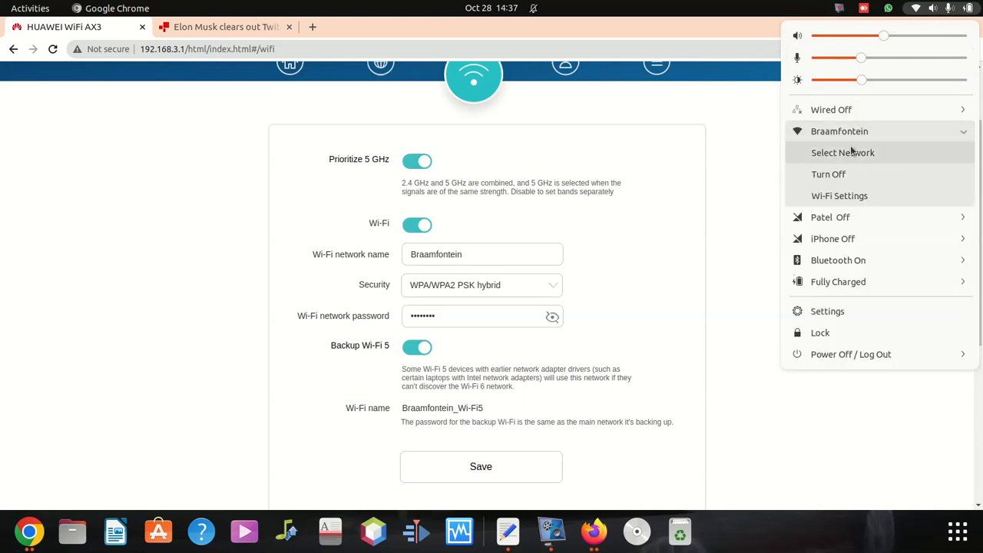
# - Connect the laptop to the Braamfontein_Wi-Fi5 network from the Wi-Fi Networks dialog
pyautogui.click(842, 152)
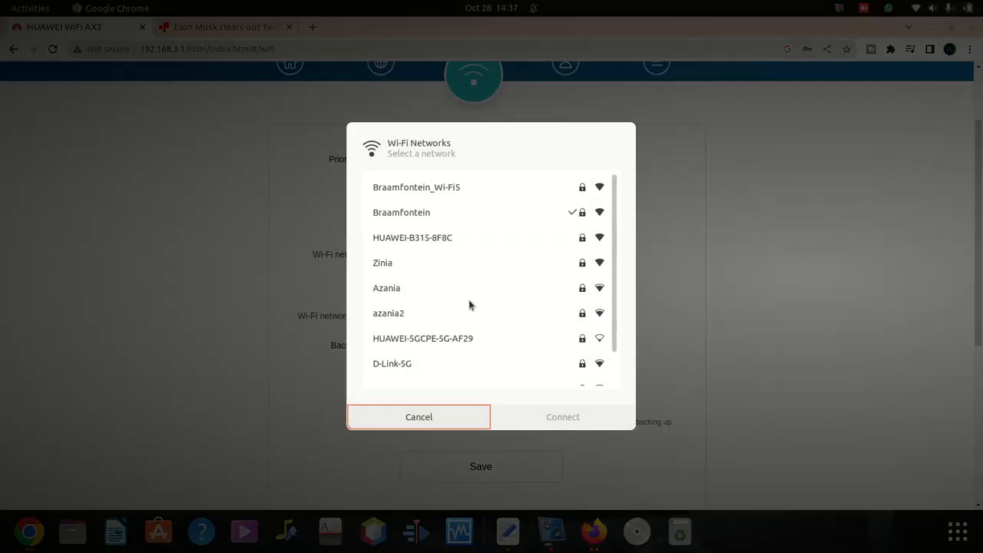
pyautogui.moveTo(418, 197)
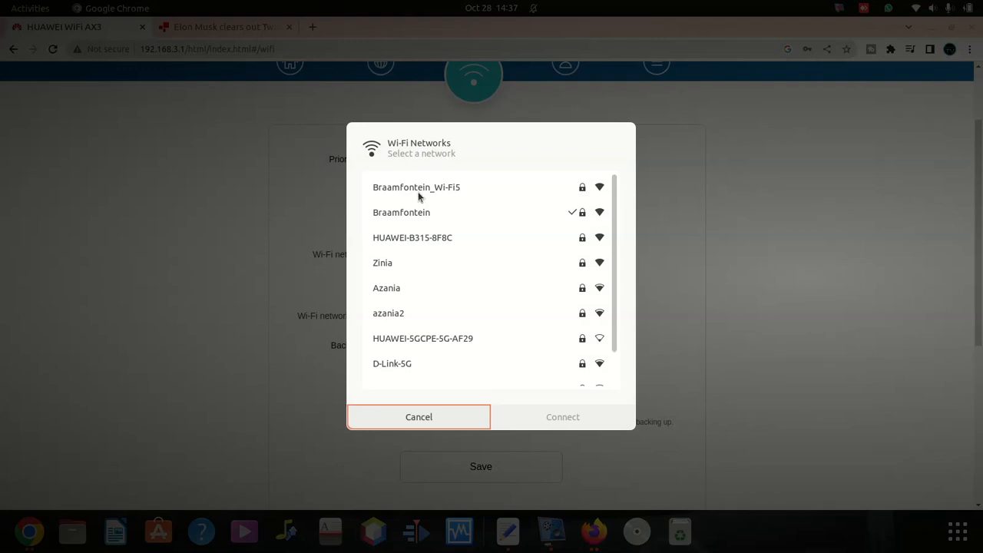
pyautogui.click(400, 212)
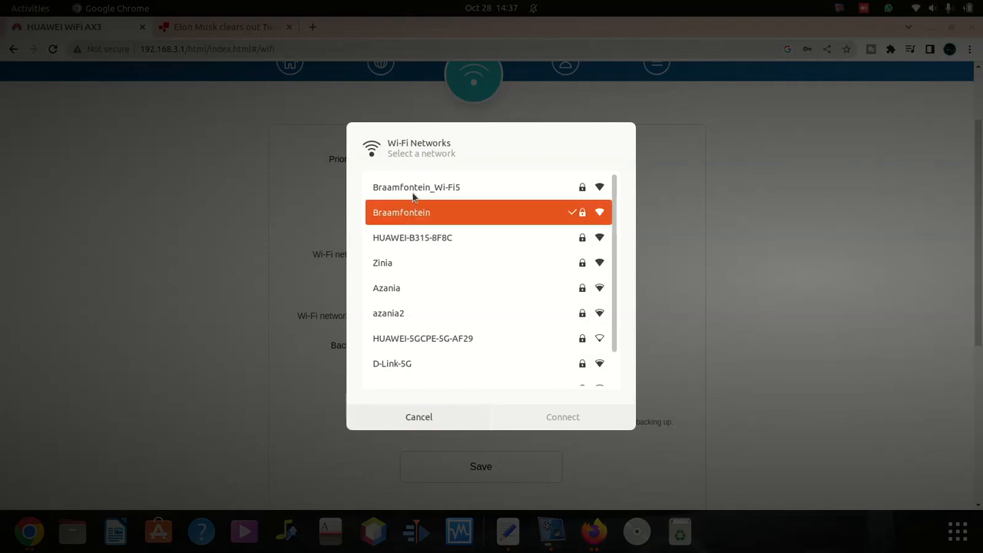
pyautogui.moveTo(451, 200)
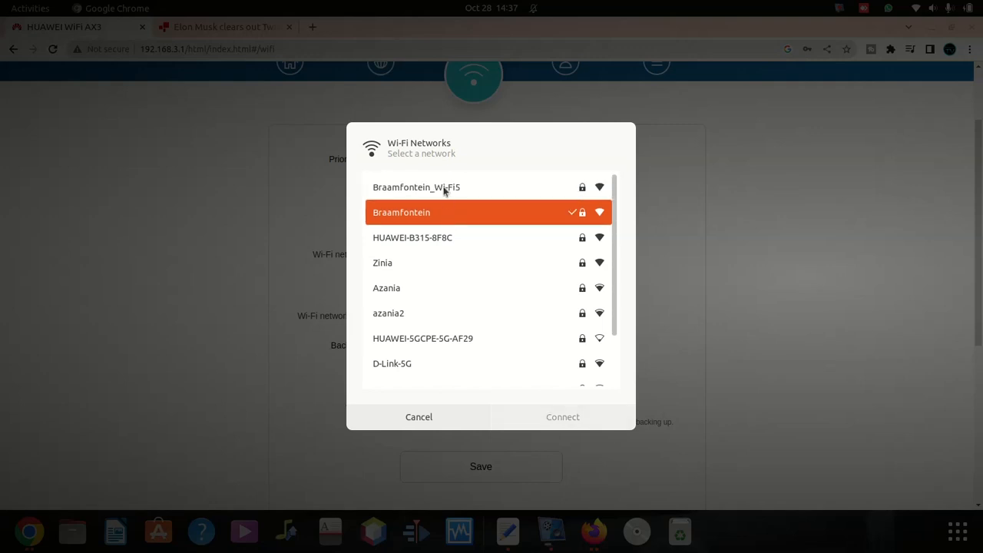
pyautogui.click(417, 188)
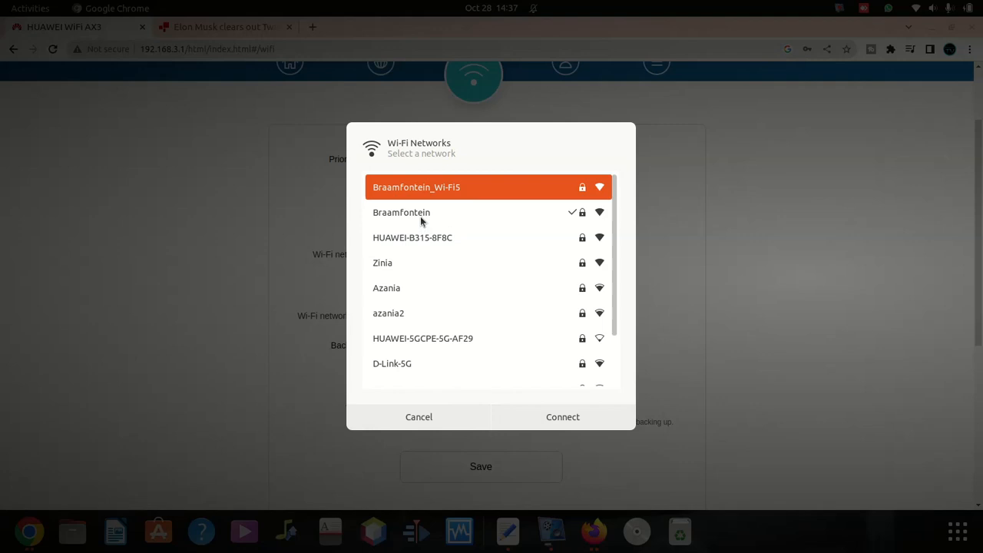
pyautogui.click(401, 212)
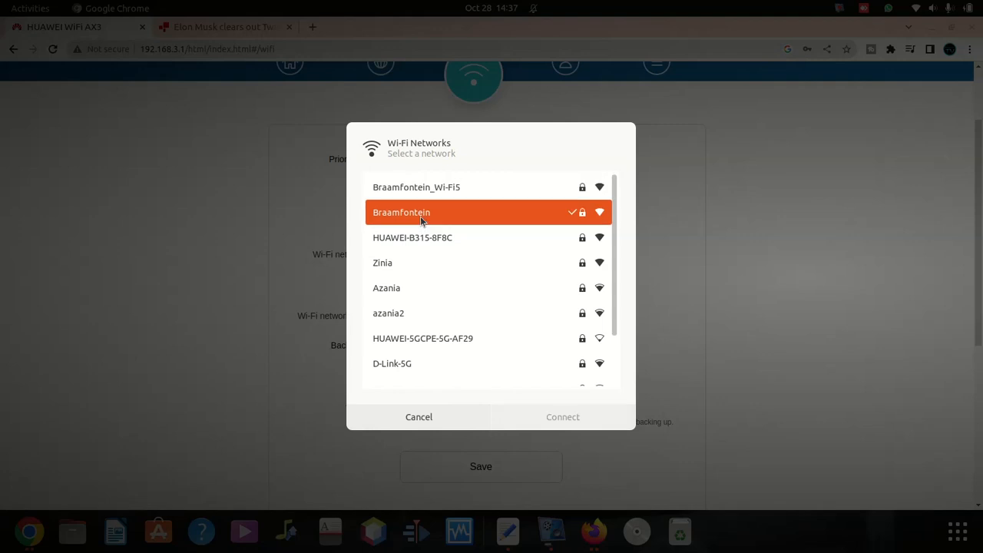
pyautogui.click(416, 187)
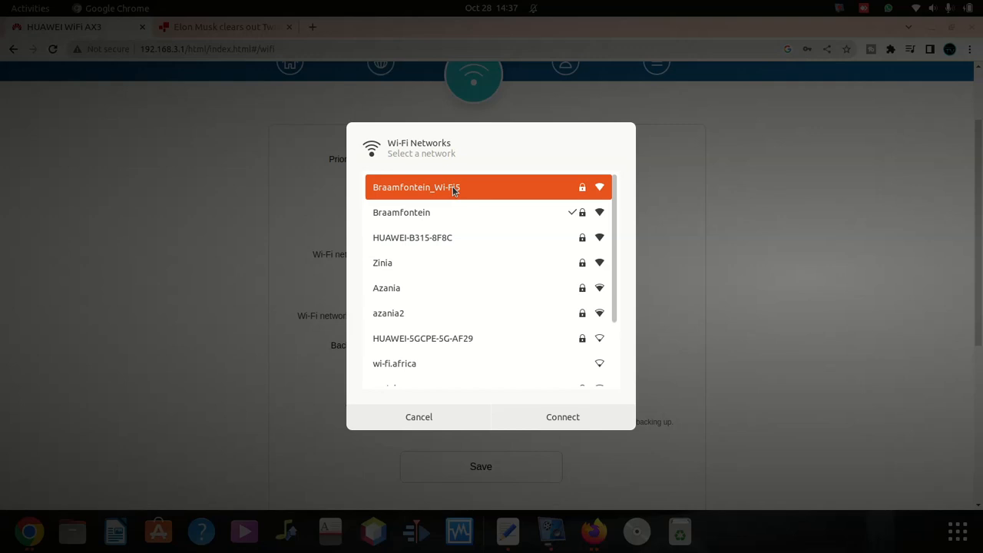
pyautogui.click(400, 212)
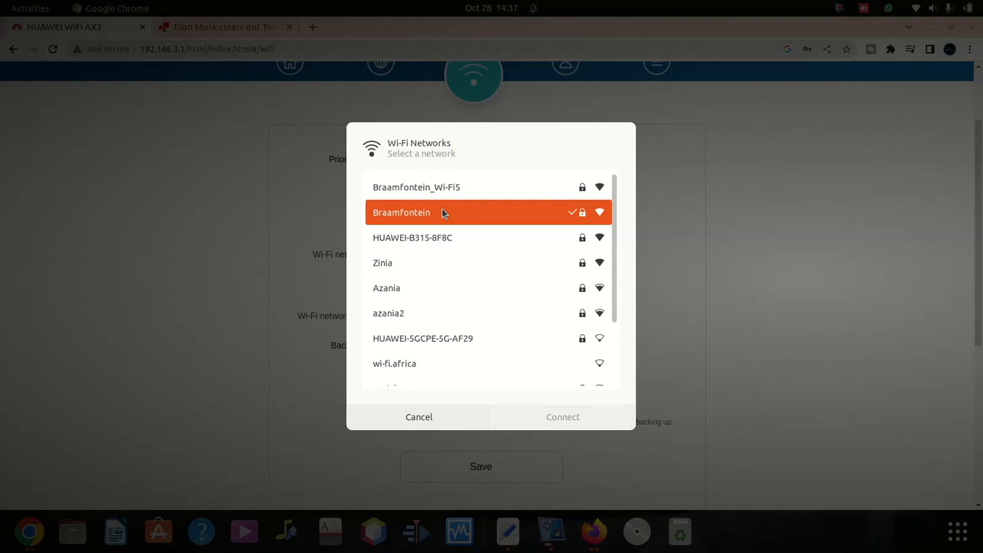
pyautogui.moveTo(421, 187)
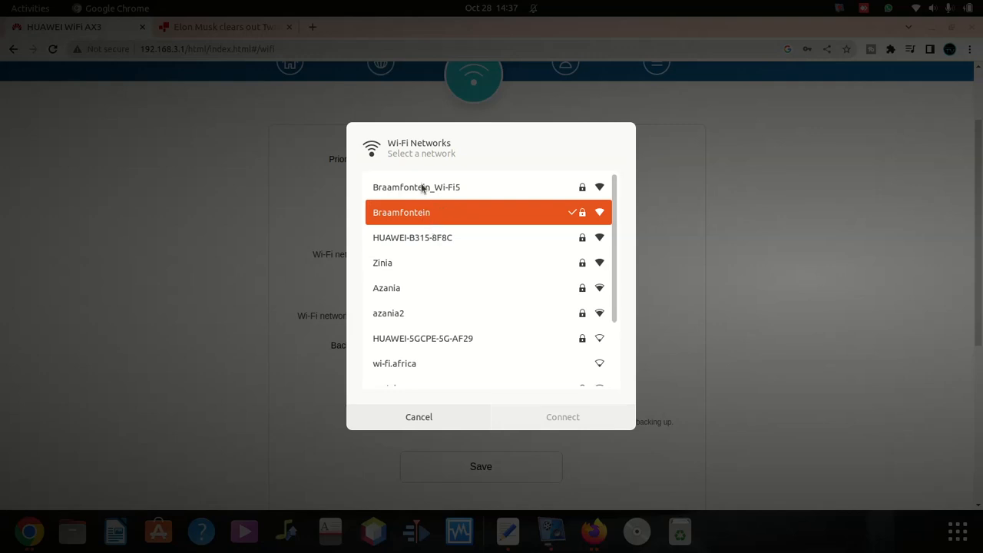
pyautogui.moveTo(414, 220)
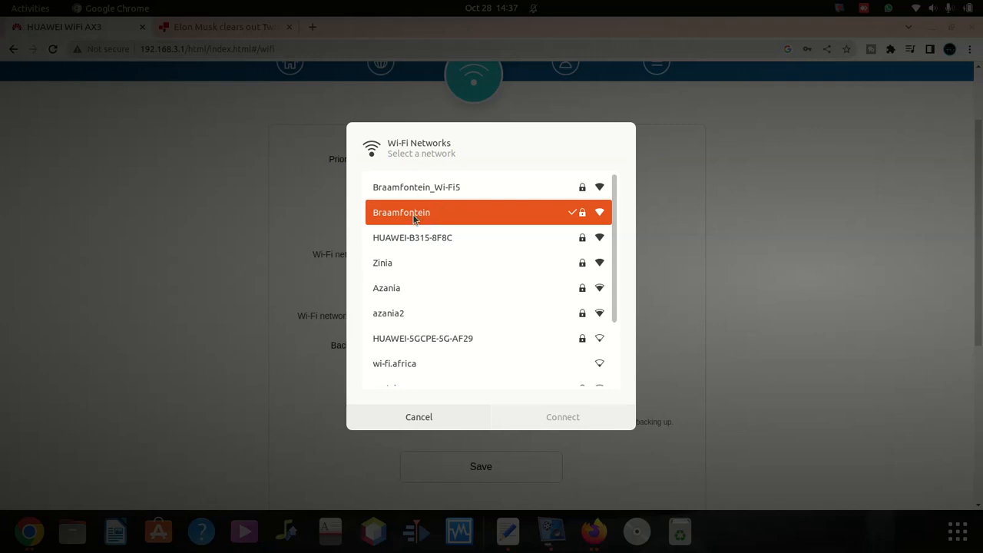
pyautogui.moveTo(461, 205)
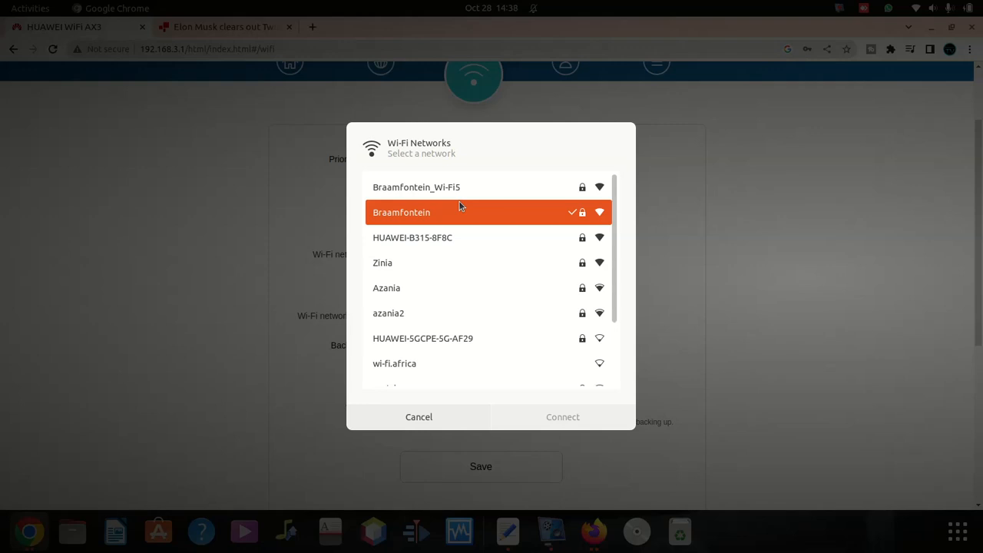
pyautogui.moveTo(473, 196)
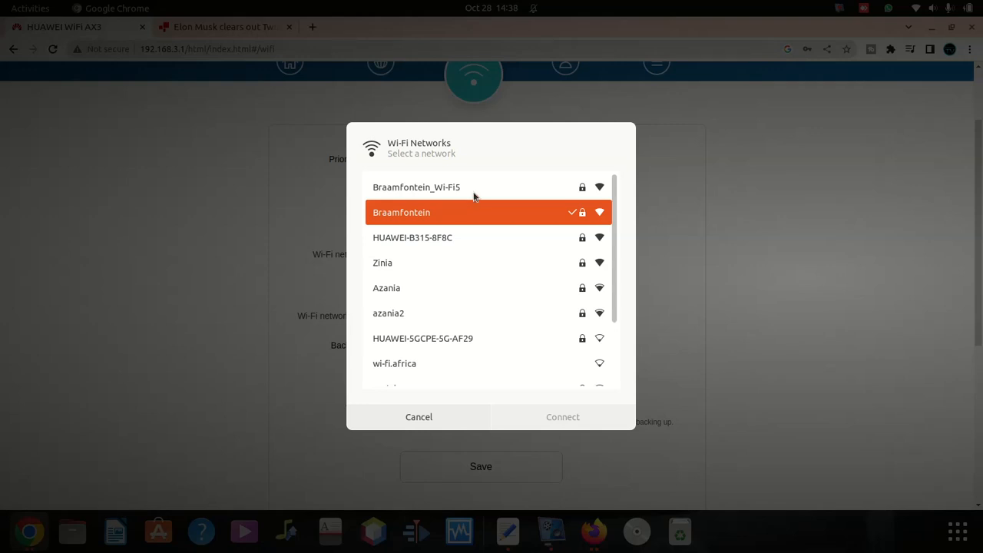
pyautogui.click(416, 187)
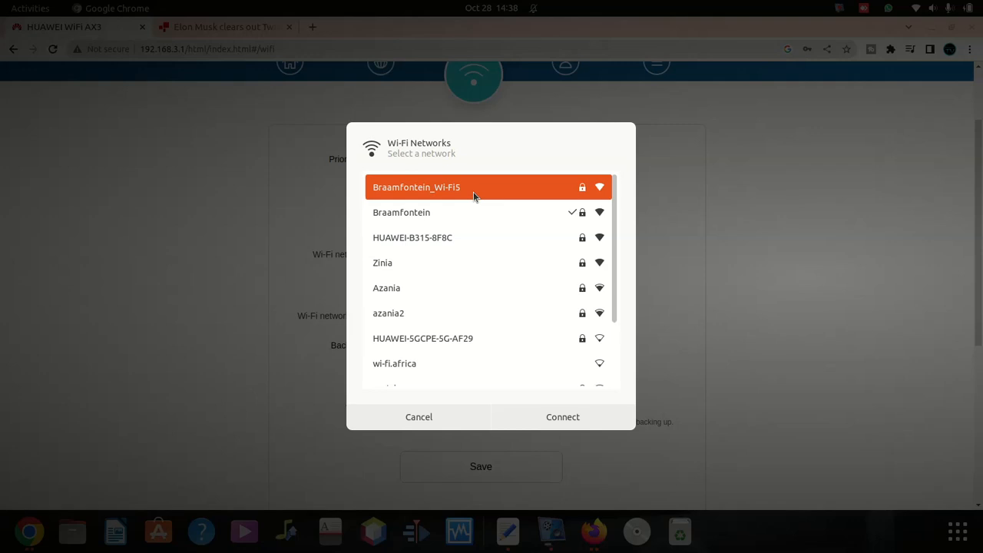
pyautogui.moveTo(552, 406)
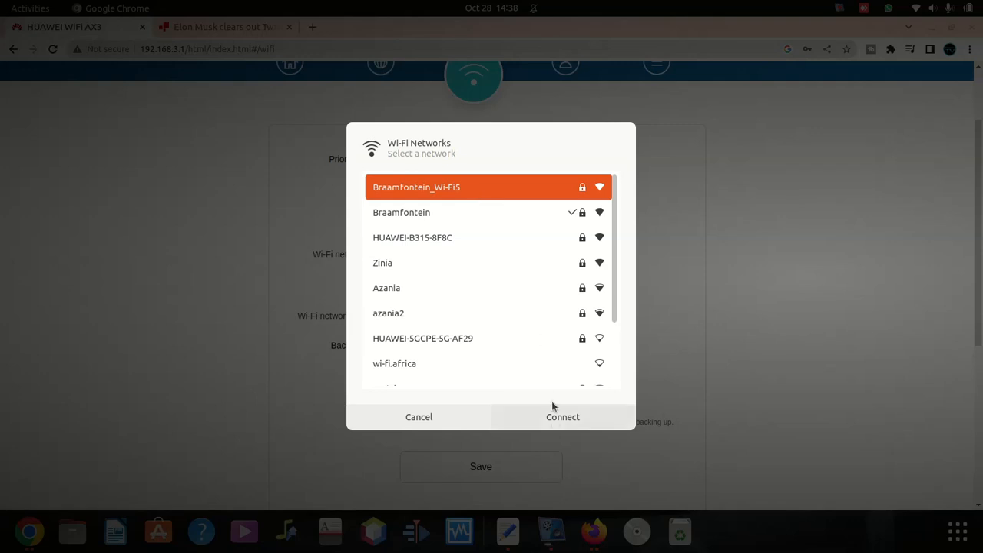
pyautogui.click(401, 212)
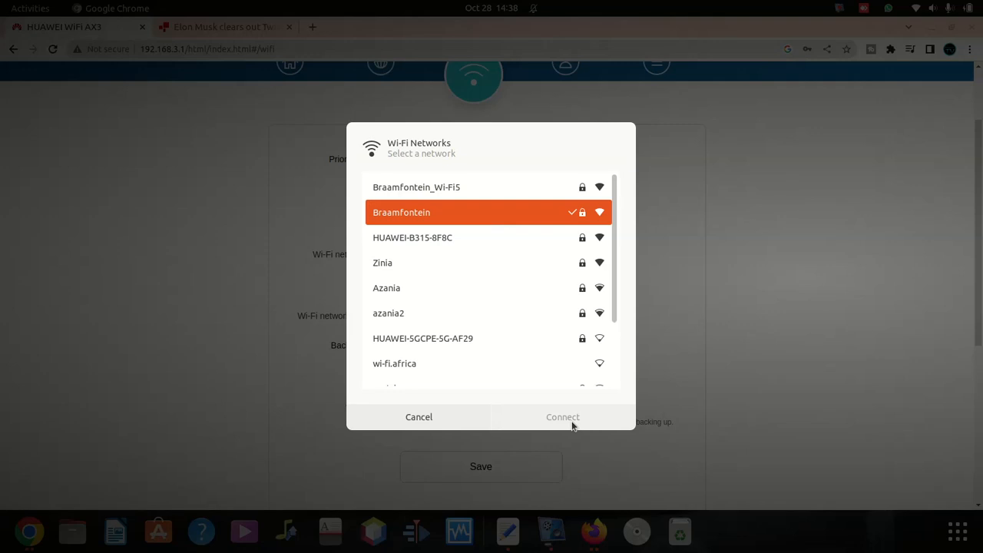
pyautogui.moveTo(432, 188)
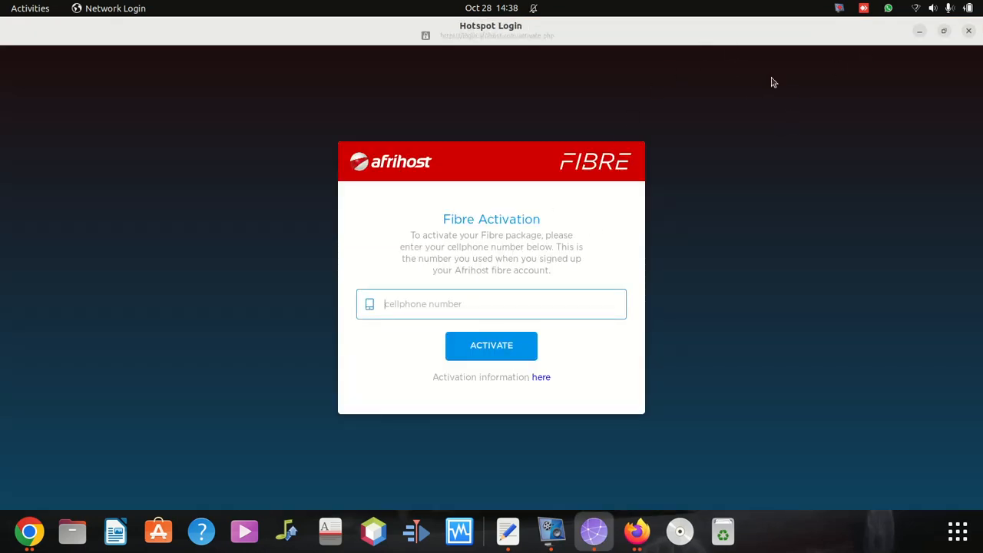
pyautogui.moveTo(433, 304)
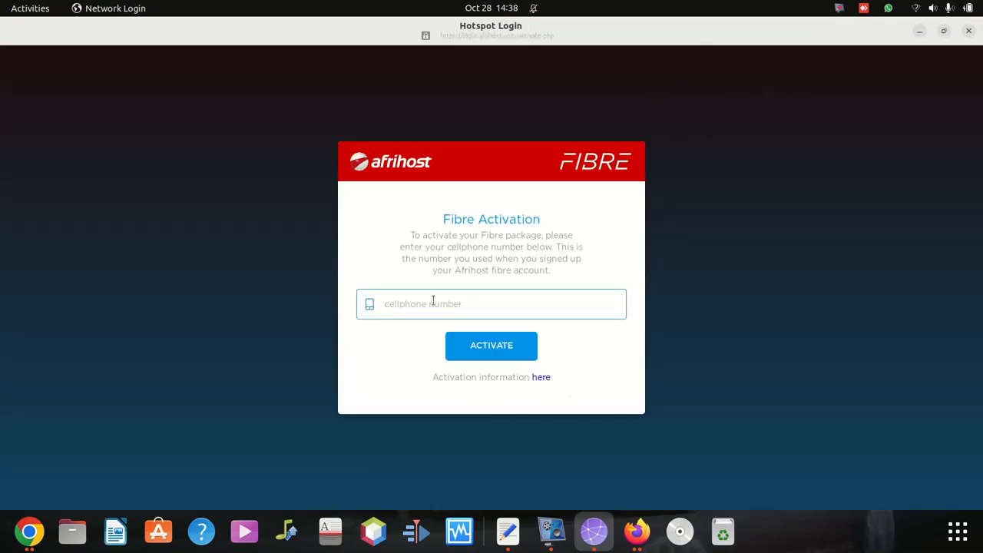
pyautogui.moveTo(765, 28)
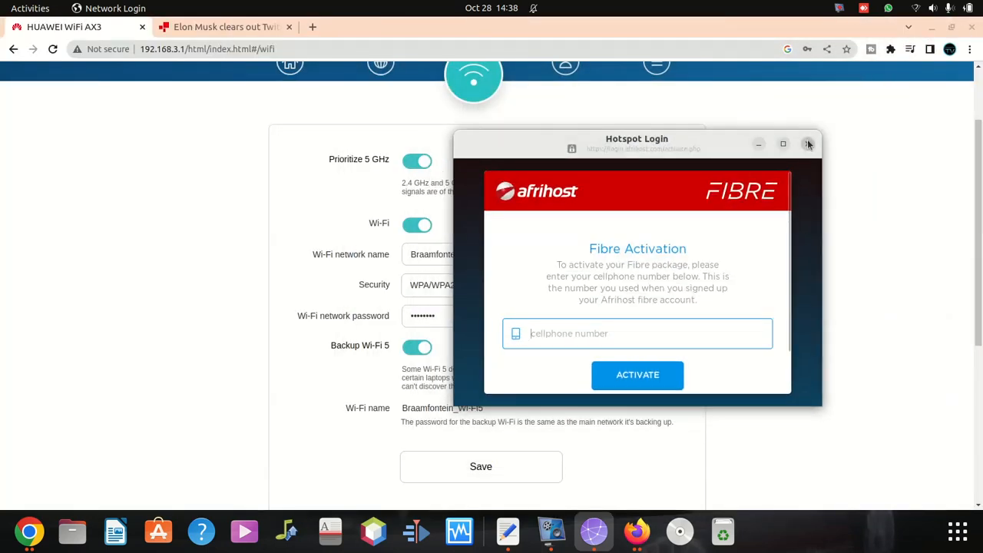
# - Close the Afrihost Fibre Activation hotspot login window
pyautogui.click(808, 144)
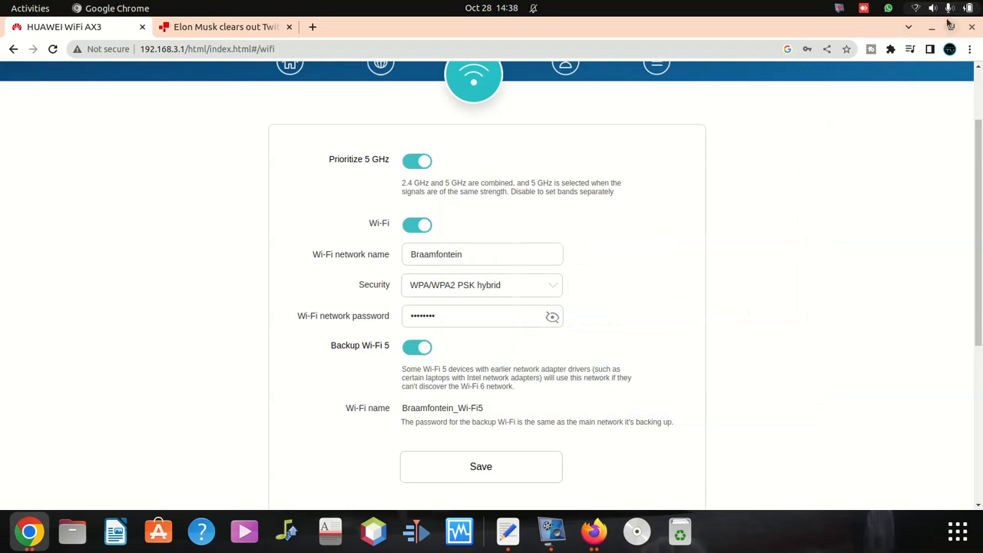
# - Check the laptop's network in the system menu, then start a new Chrome tab
pyautogui.click(948, 9)
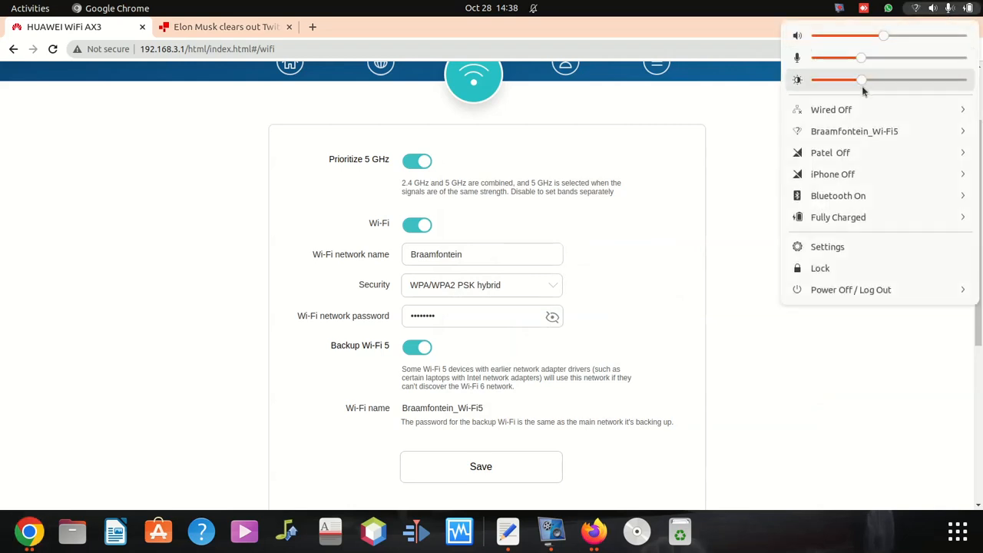
pyautogui.click(841, 133)
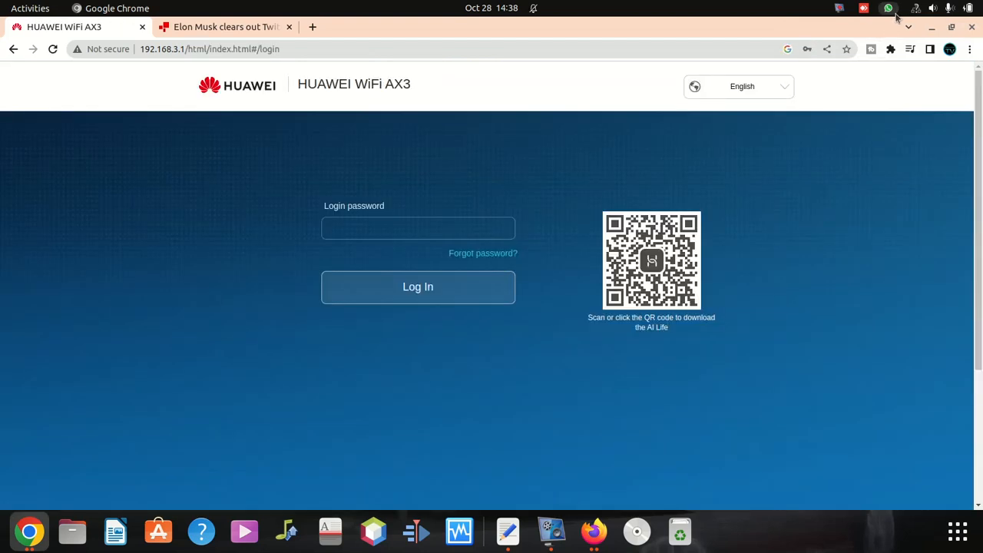
pyautogui.click(223, 28)
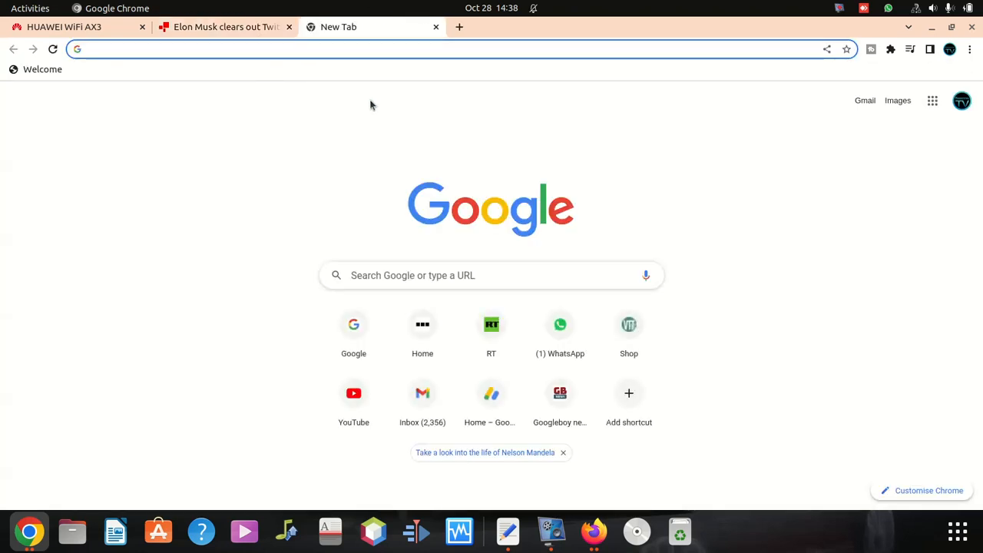
# - Load bbc.com in the new tab and expand the Braamfontein_Wi-Fi5 connection in the system menu
pyautogui.write('bbc.com')
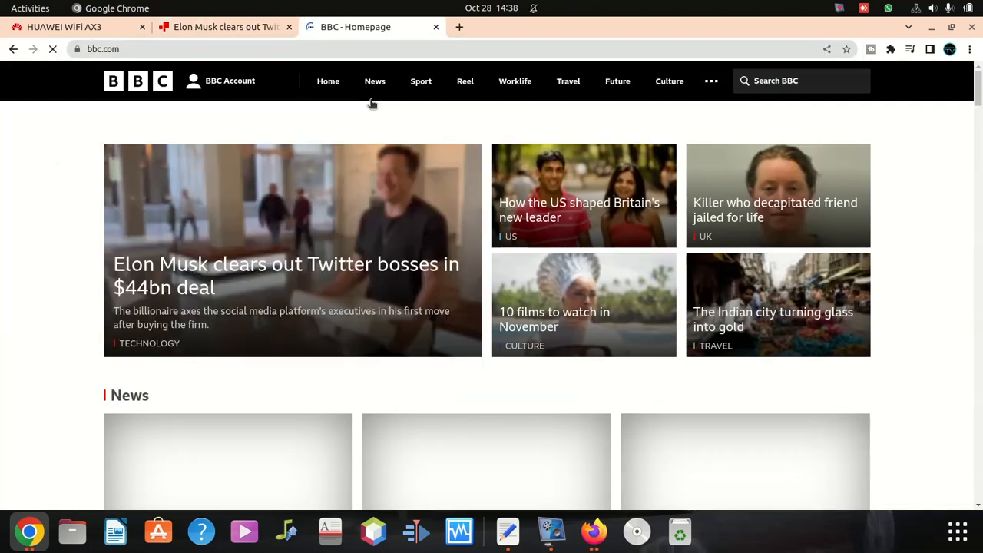
pyautogui.click(930, 9)
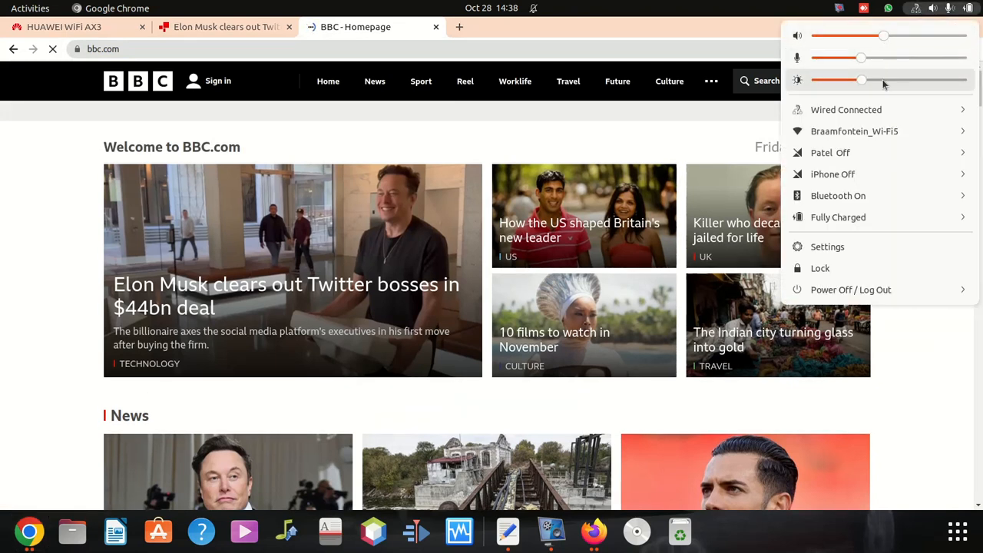
pyautogui.click(845, 109)
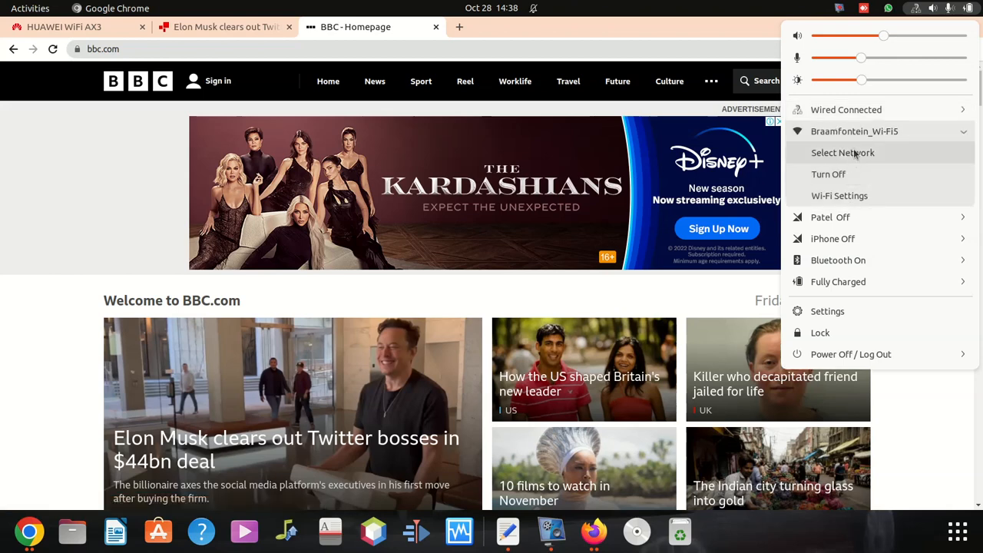
# - Review the list of available Wi-Fi networks and cancel without changing the connection
pyautogui.click(842, 152)
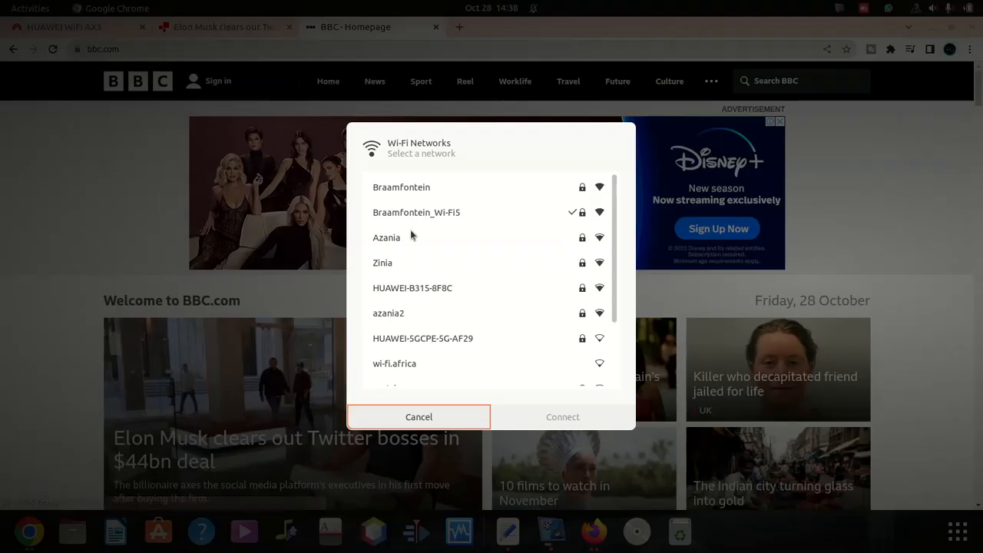
pyautogui.click(418, 417)
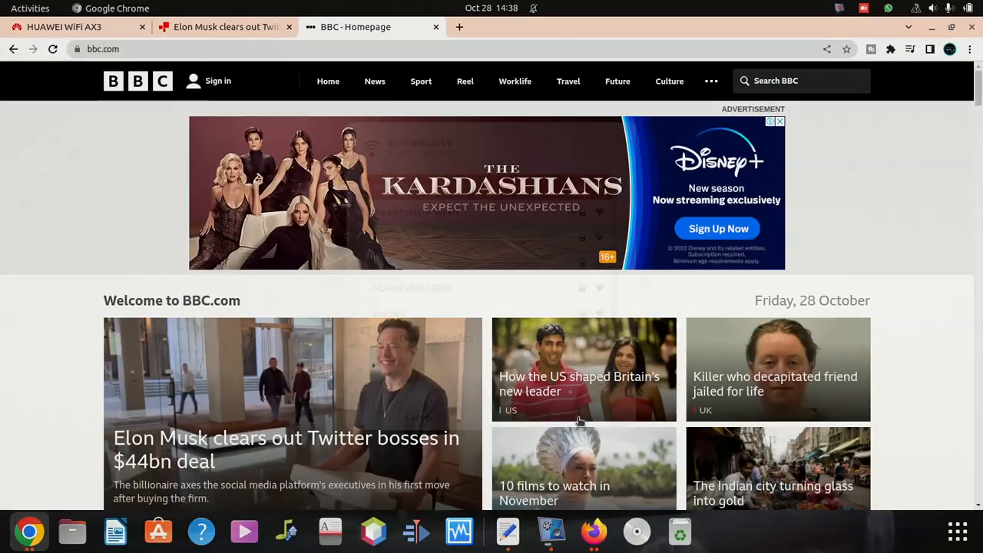
pyautogui.moveTo(578, 411)
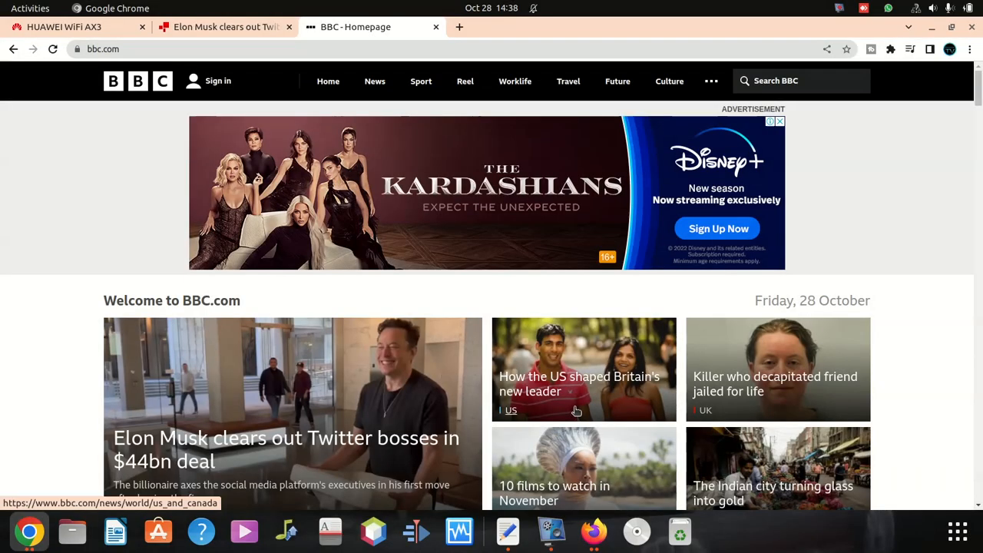
pyautogui.click(933, 10)
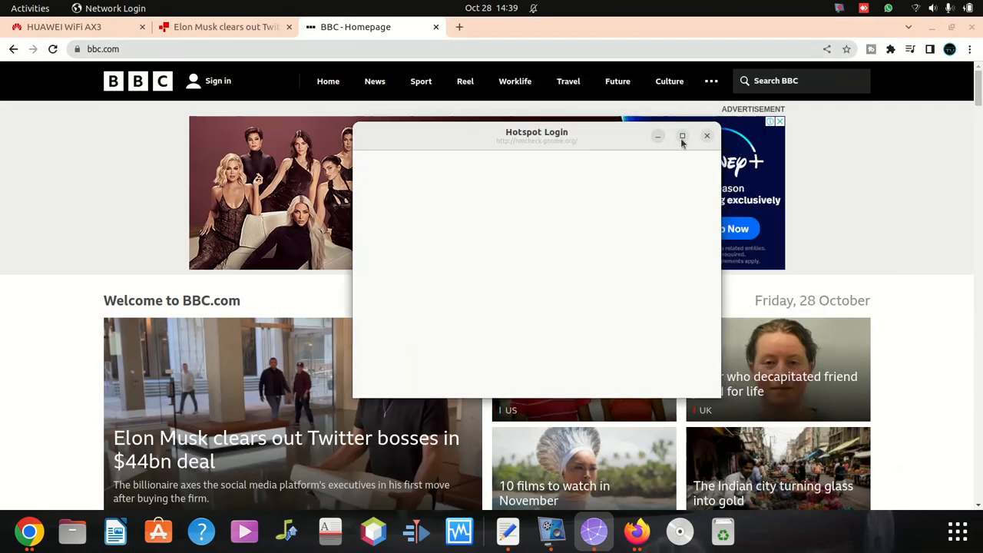
# - Review the available Wi-Fi networks from the Braamfontein connection again and cancel without switching
pyautogui.click(934, 10)
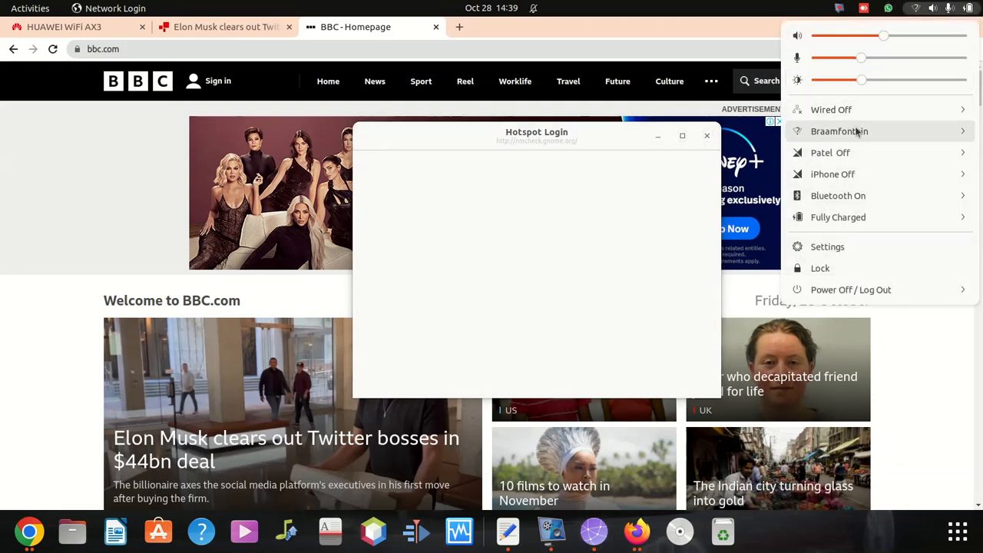
pyautogui.click(839, 131)
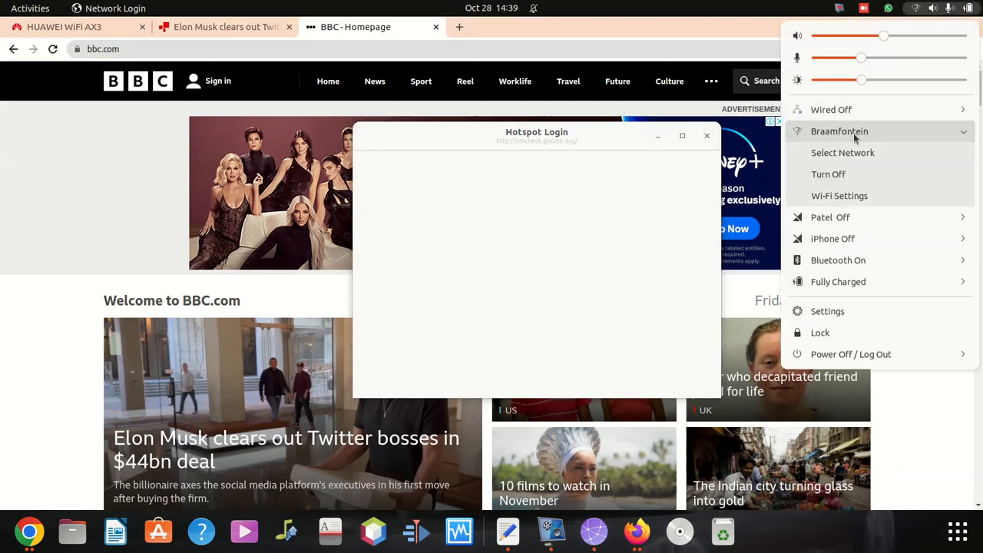
pyautogui.click(842, 152)
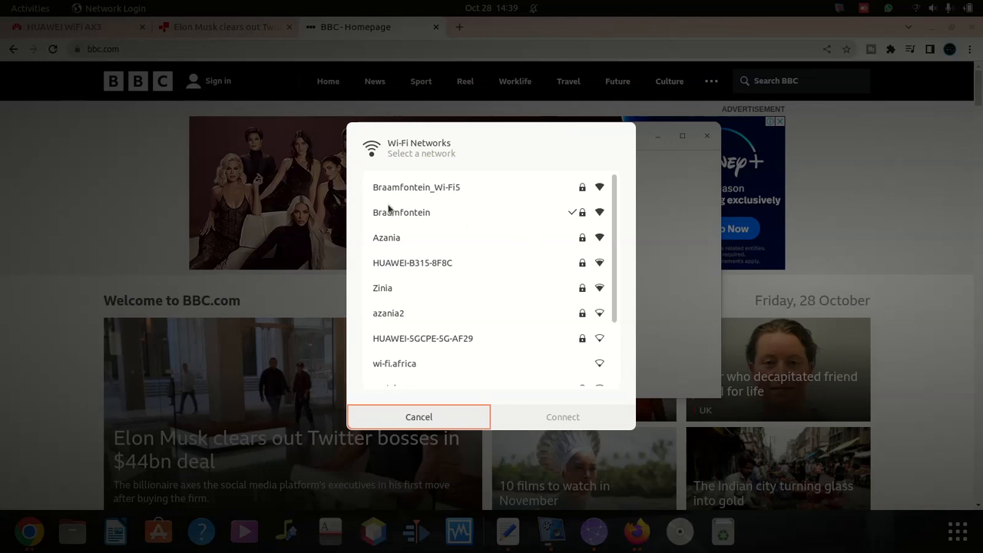
pyautogui.click(400, 212)
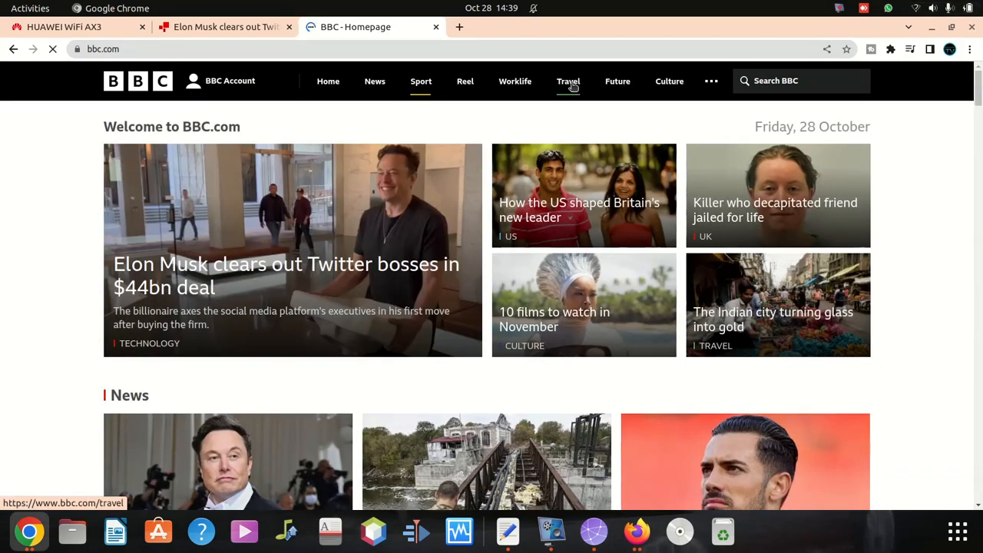
# - Go to BBC Travel, reload it after the connection interruption, and return to the router admin tab
pyautogui.click(568, 80)
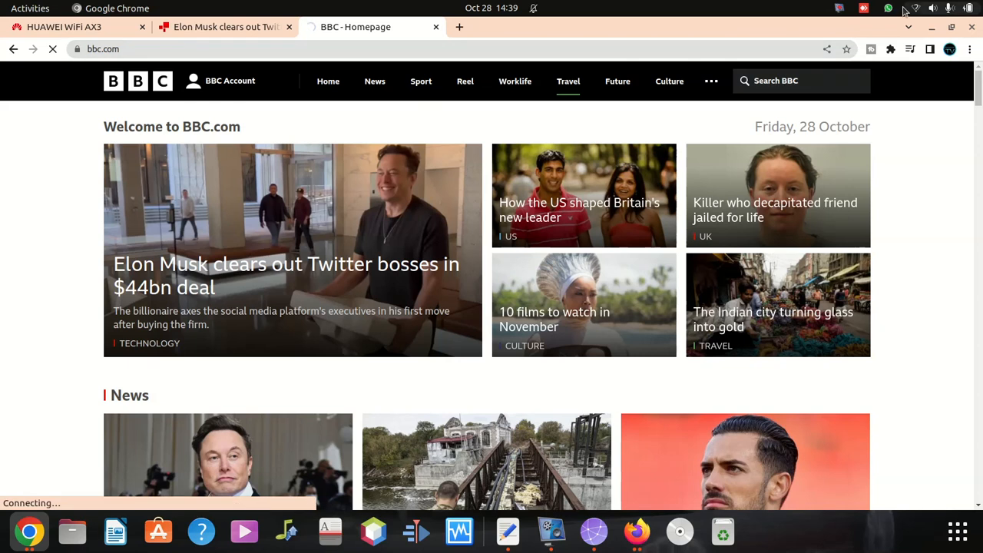
pyautogui.click(932, 10)
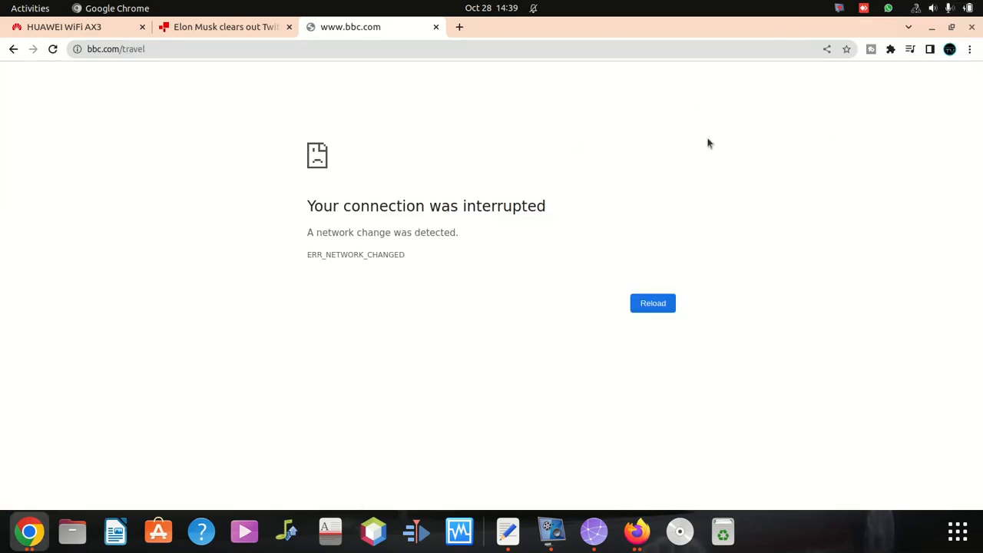
pyautogui.click(652, 303)
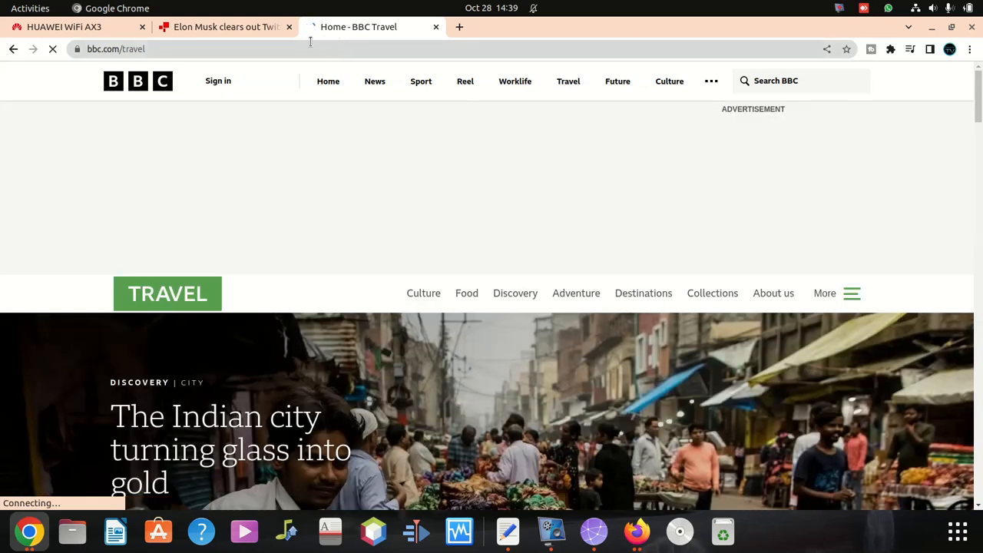
pyautogui.click(65, 28)
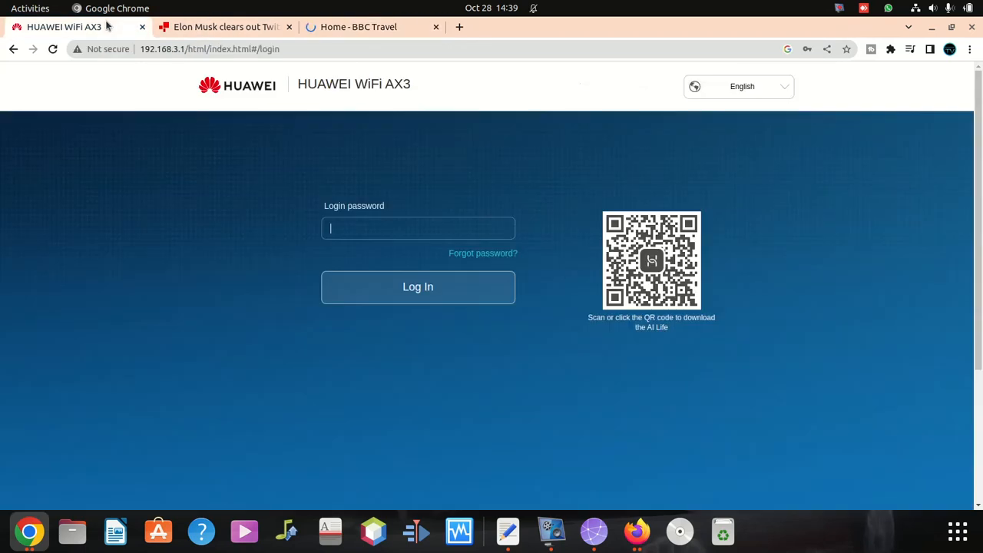
# - Log into the HUAWEI WiFi AX3 admin with the saved password and view the My Wi-Fi settings
pyautogui.click(418, 227)
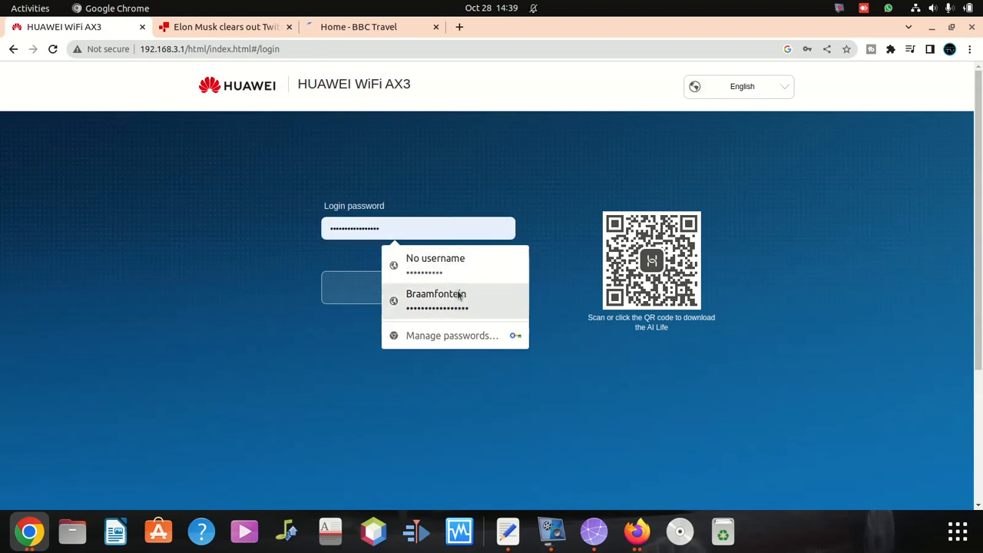
pyautogui.click(354, 287)
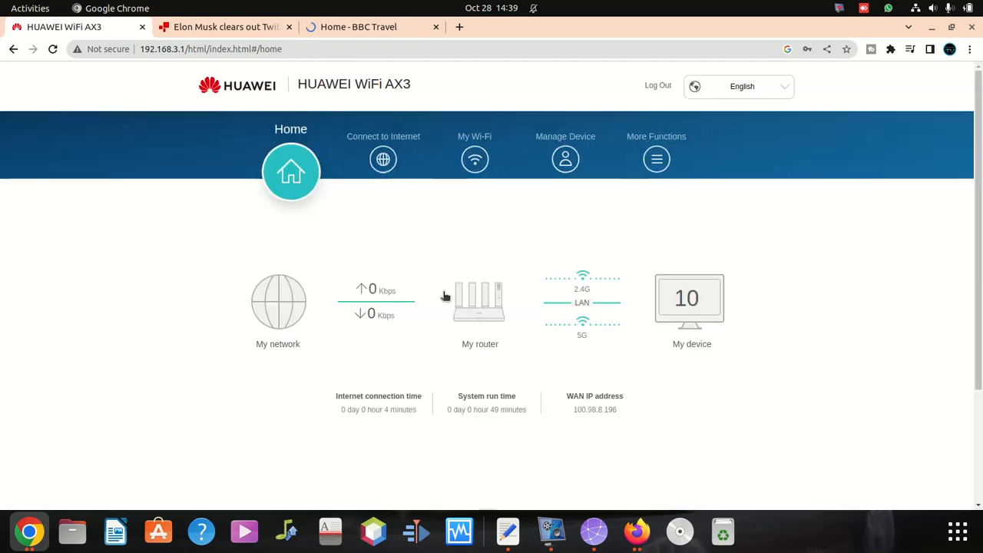
pyautogui.scroll(-3)
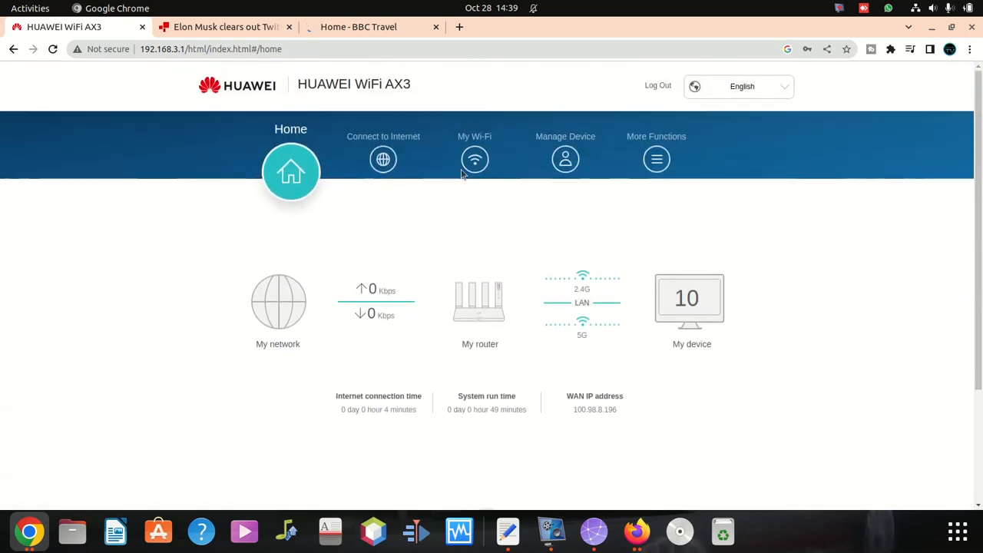
pyautogui.click(473, 159)
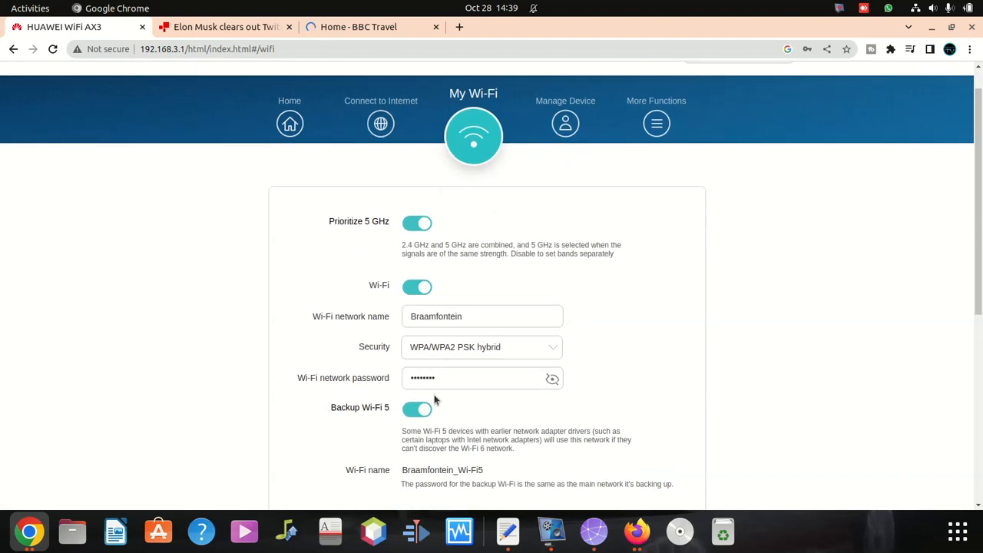
pyautogui.scroll(-3)
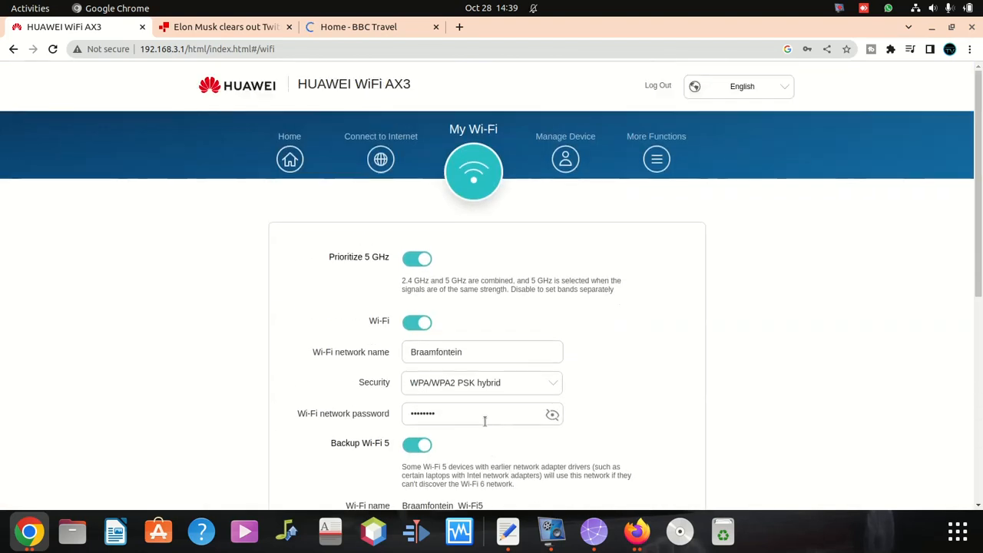
pyautogui.moveTo(587, 193)
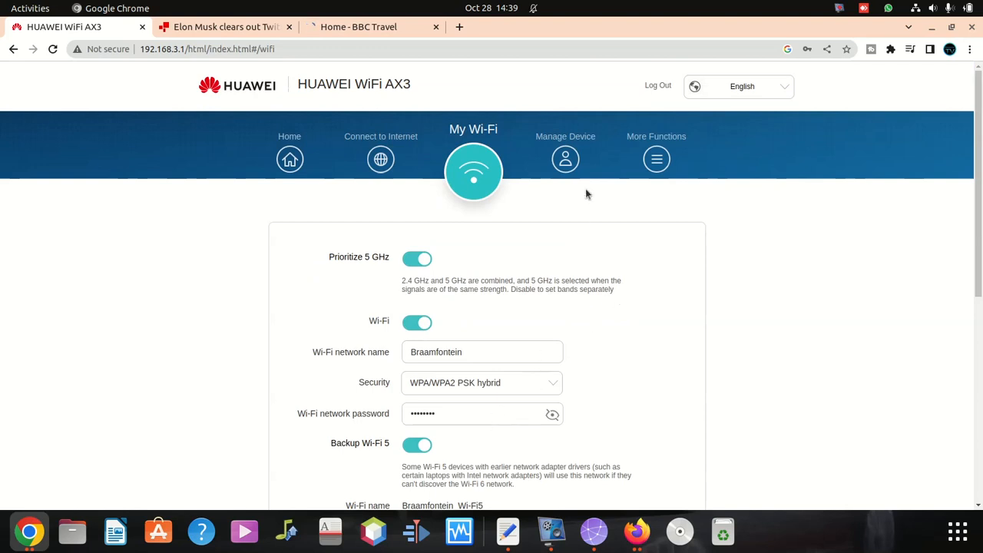
# - Show Manage Device and scroll through the connected terminals with their addresses and limit-rate switches
pyautogui.click(565, 158)
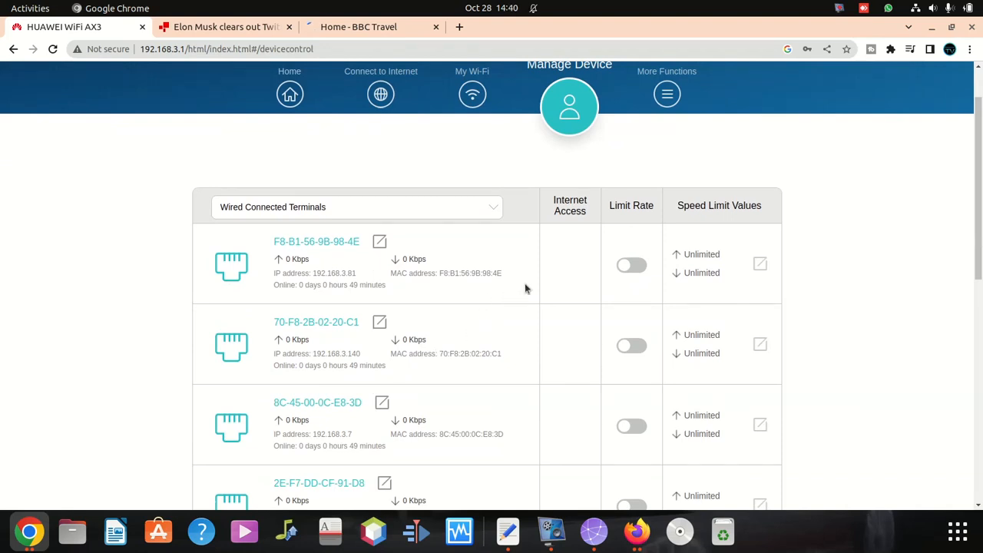
pyautogui.moveTo(611, 271)
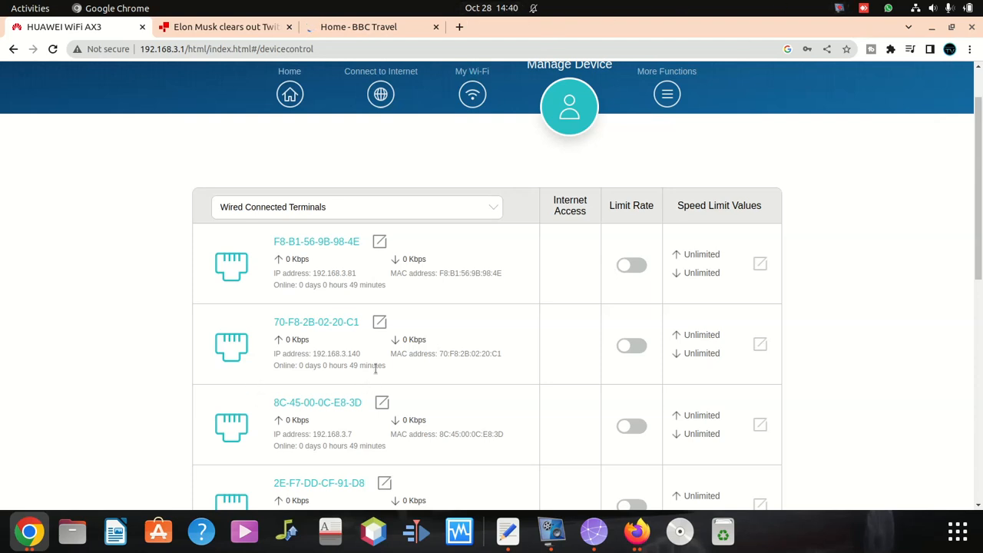
pyautogui.moveTo(289, 446)
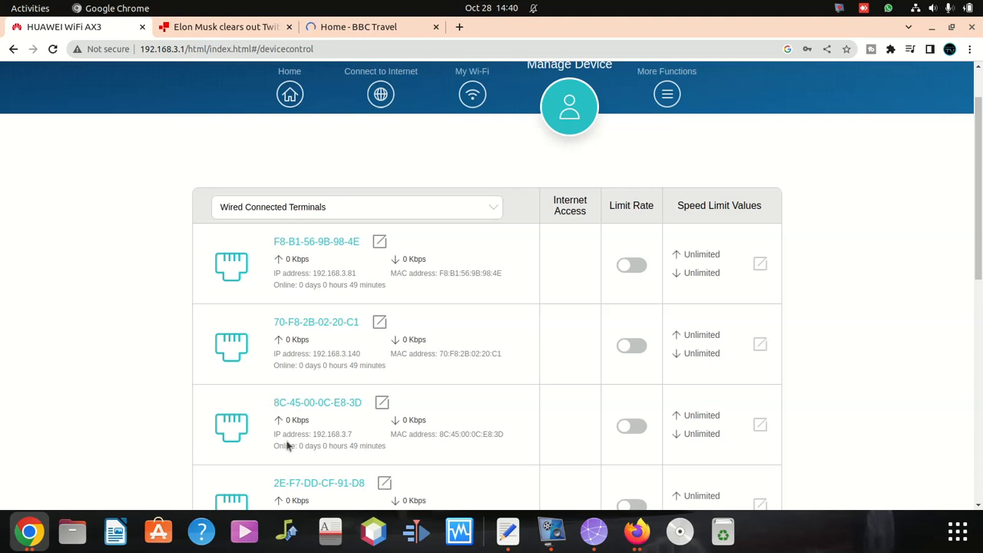
pyautogui.scroll(-3)
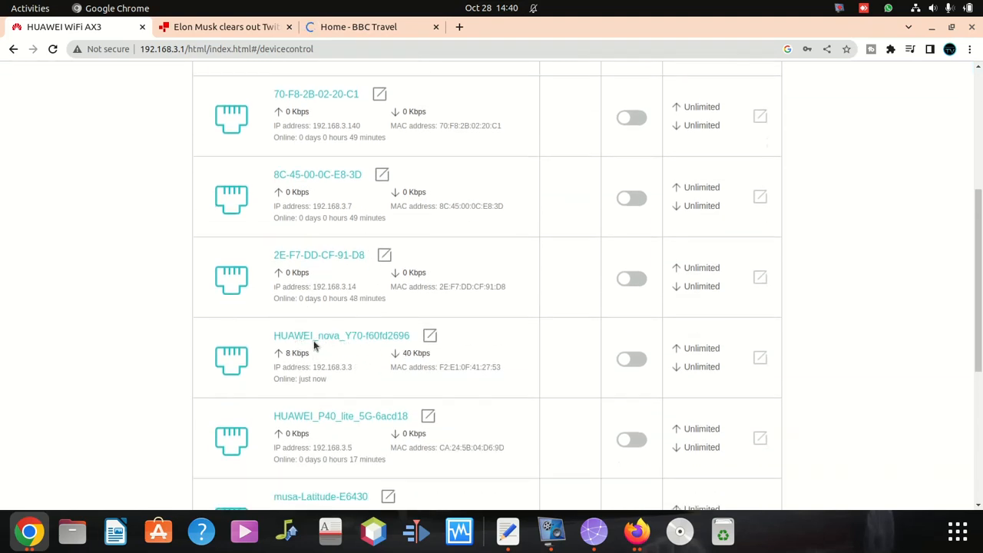
pyautogui.scroll(-3)
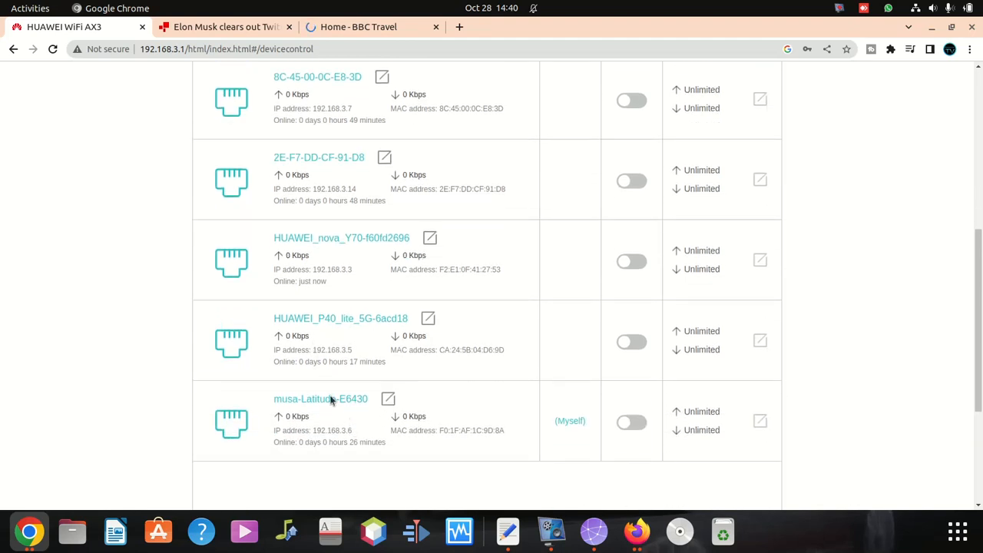
pyautogui.doubleClick(341, 318)
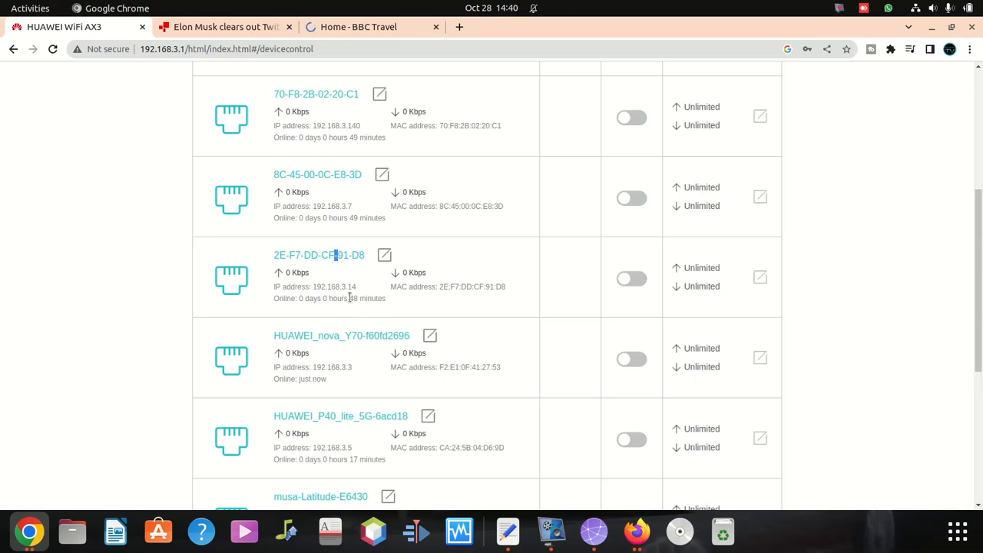
pyautogui.moveTo(366, 400)
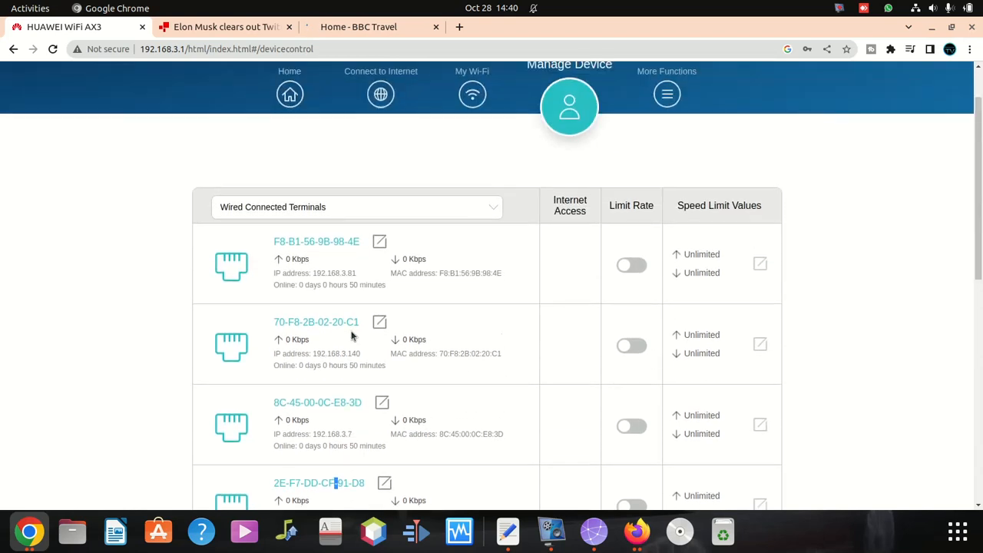
pyautogui.moveTo(347, 270)
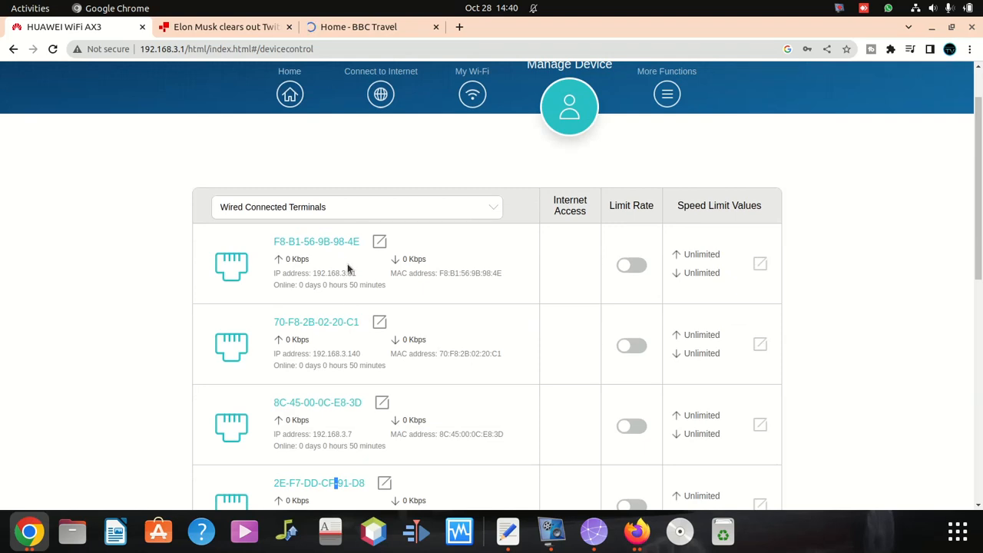
pyautogui.moveTo(273, 273); pyautogui.dragTo(504, 274)
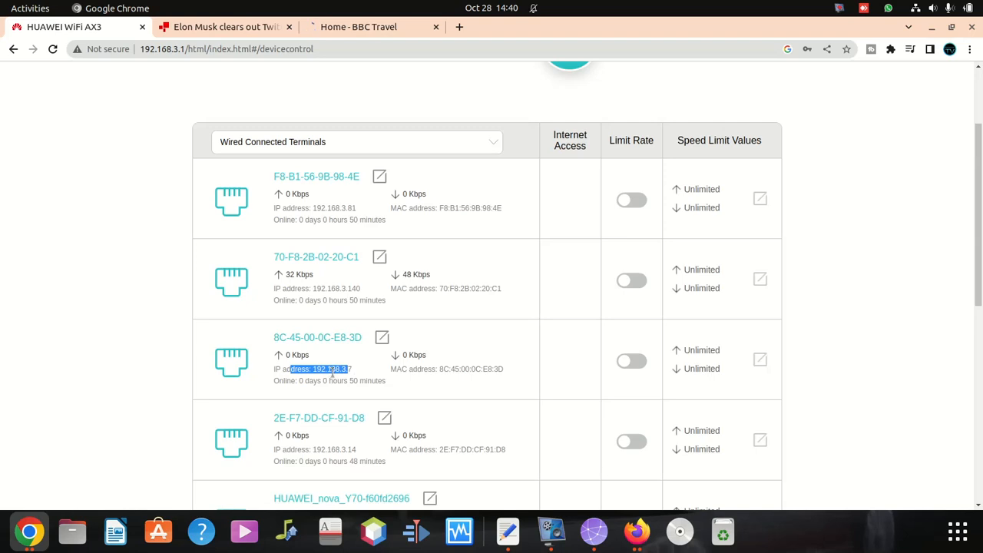
pyautogui.scroll(-3)
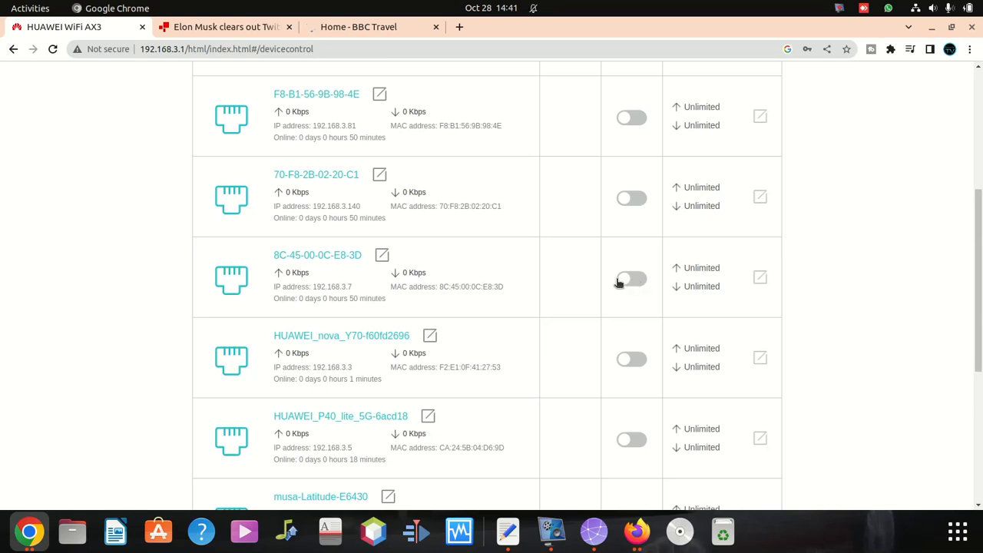
pyautogui.click(631, 280)
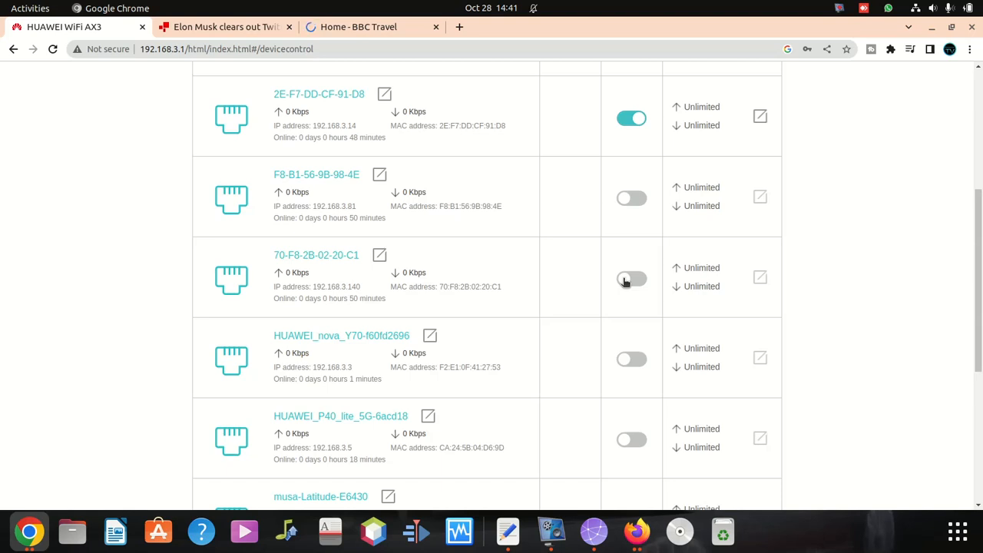
pyautogui.click(632, 278)
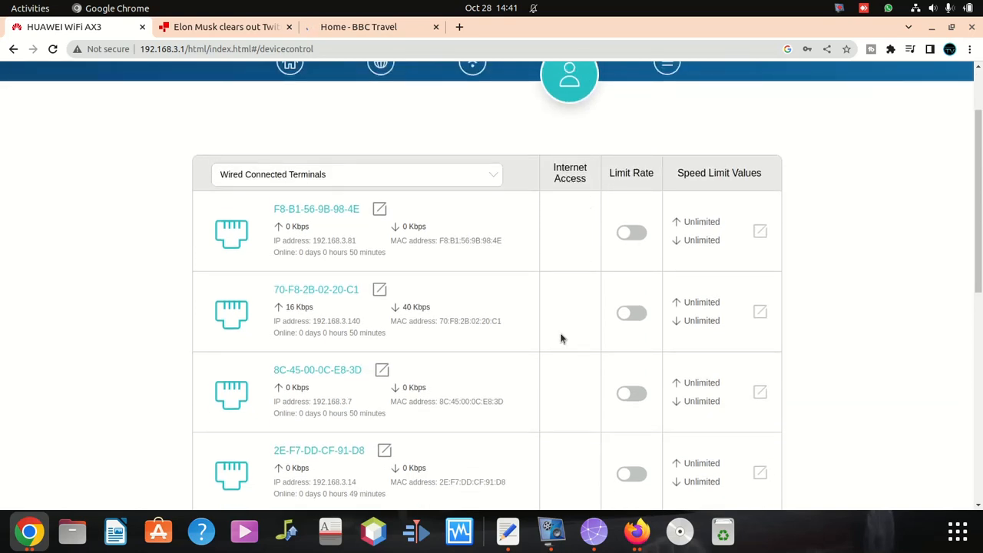
pyautogui.scroll(-3)
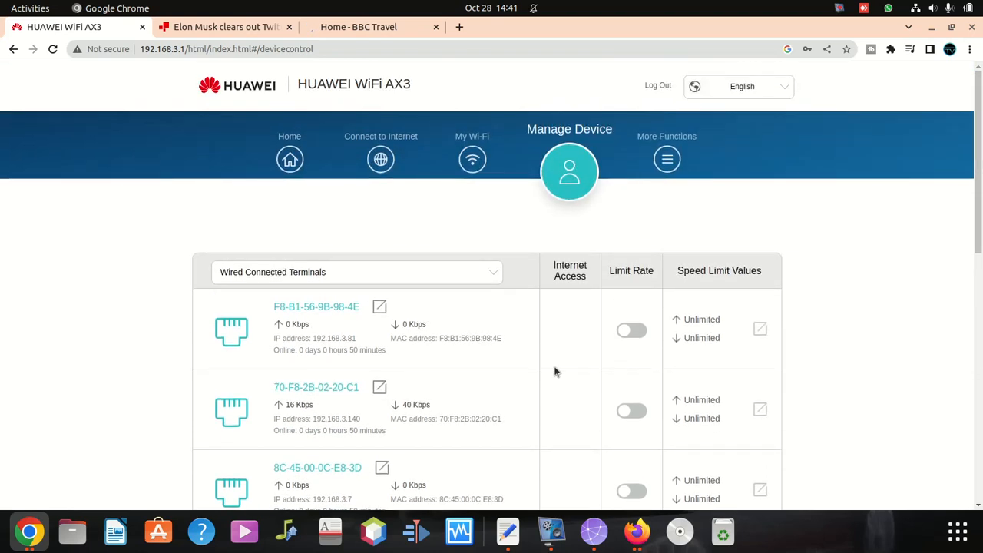
pyautogui.scroll(-3)
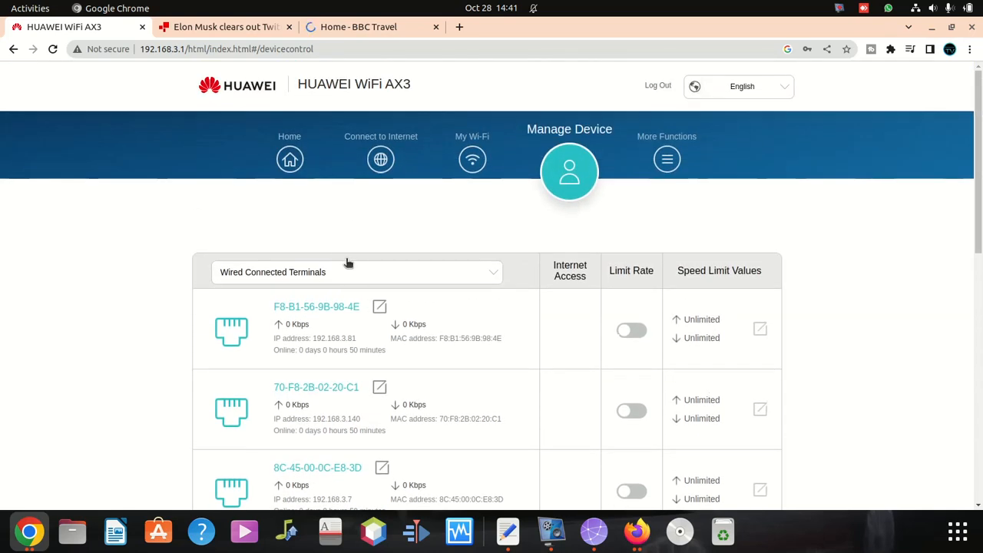
pyautogui.moveTo(556, 362)
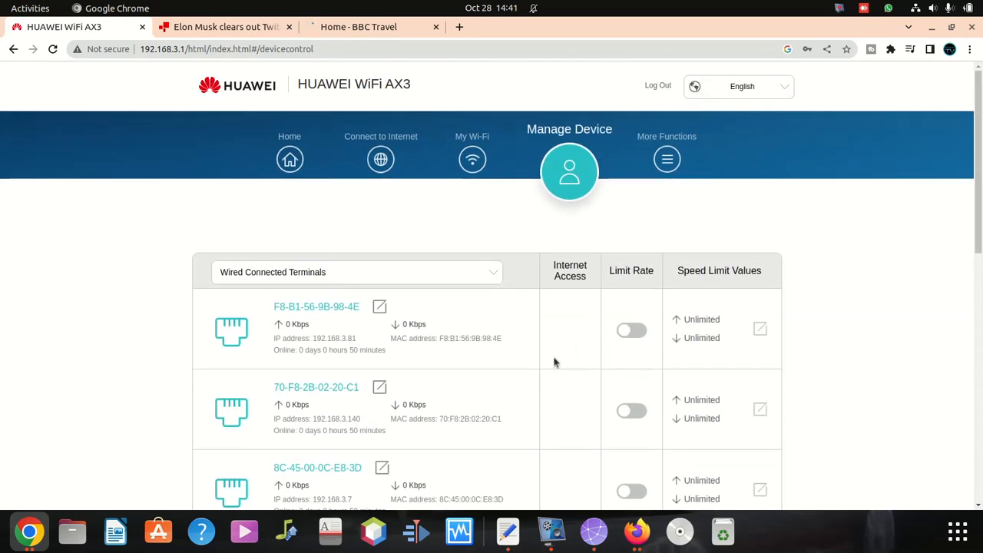
pyautogui.moveTo(463, 298)
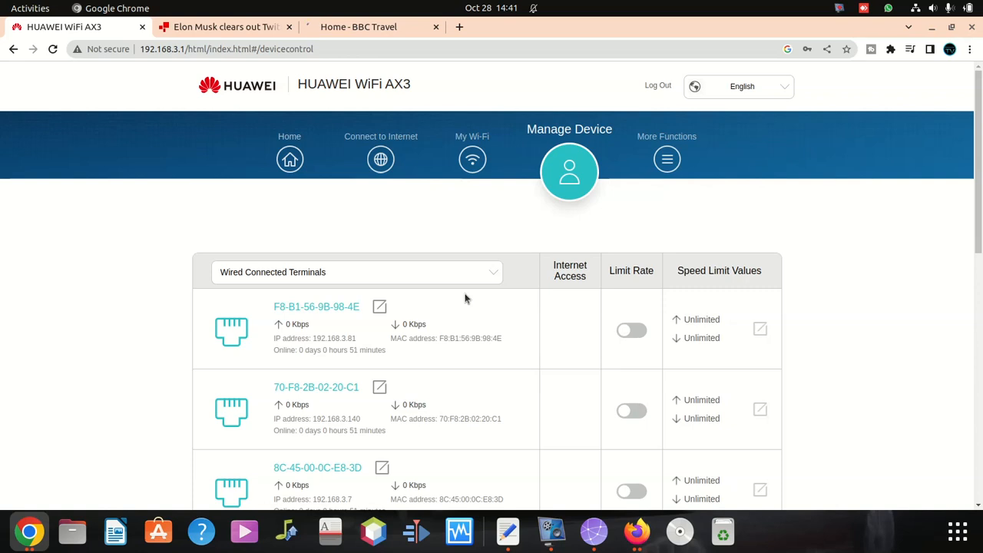
pyautogui.scroll(-3)
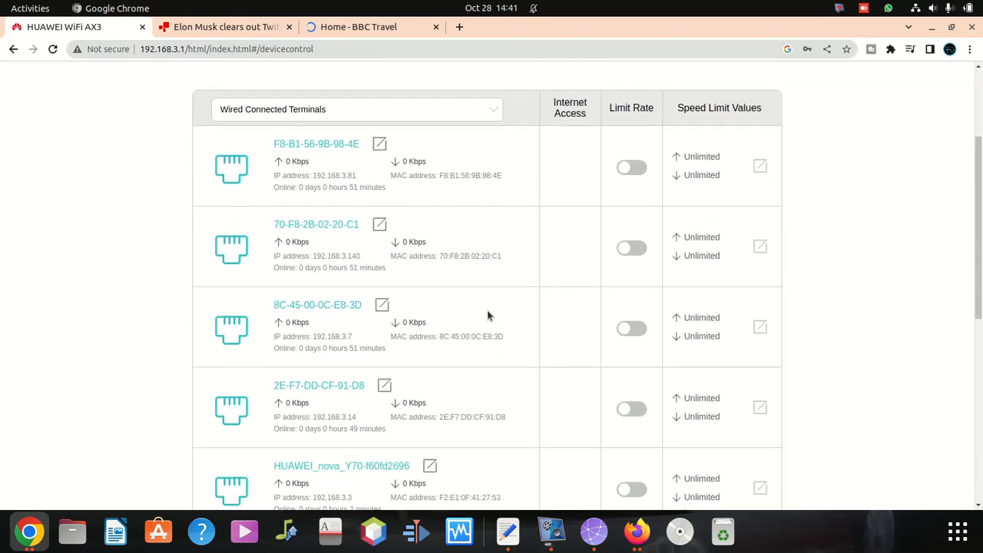
pyautogui.scroll(-3)
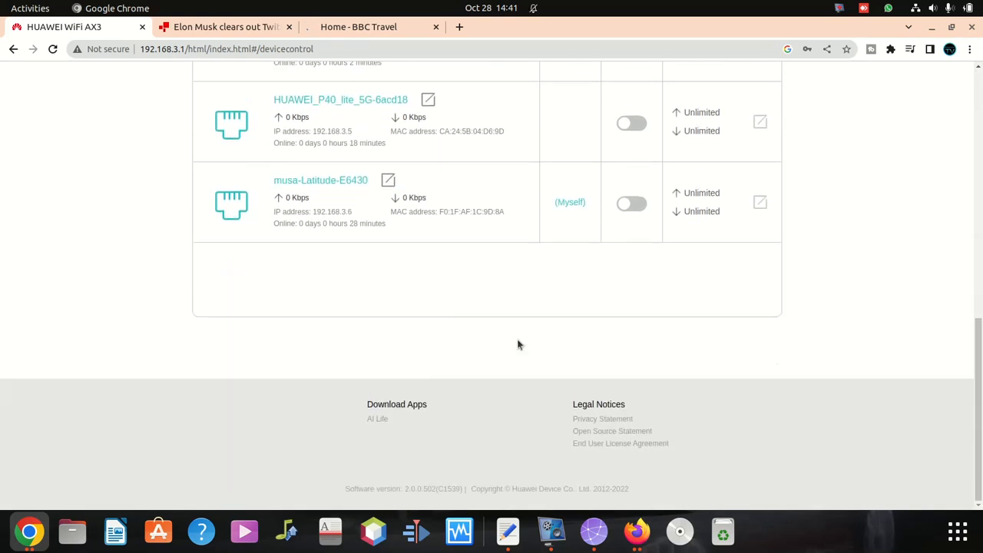